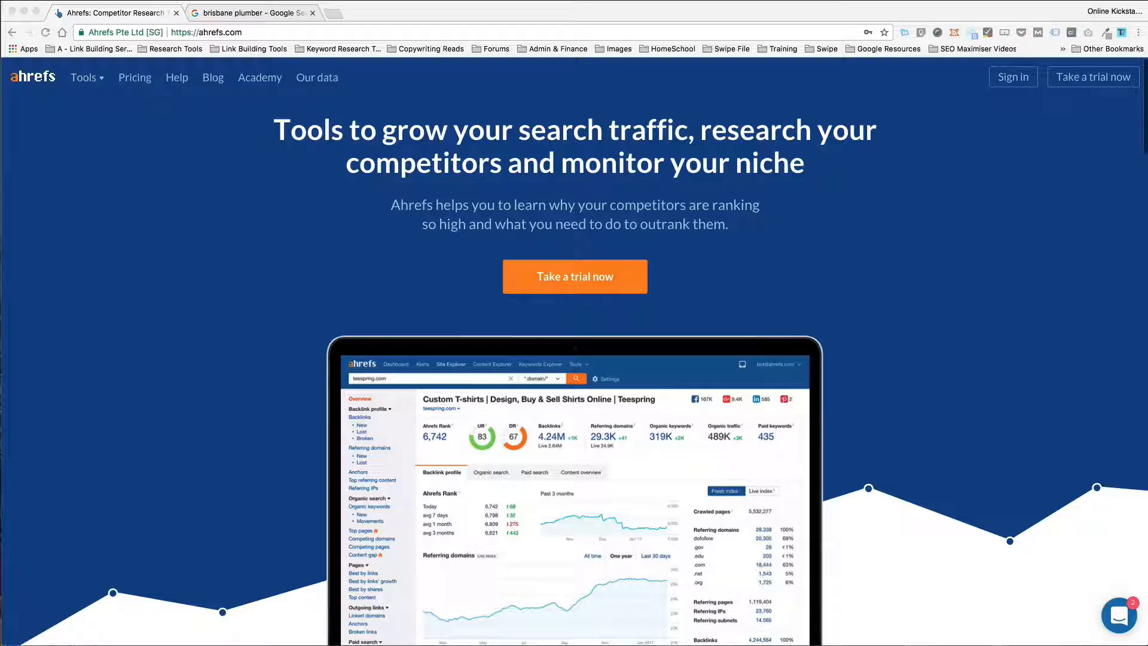
pyautogui.moveTo(508, 634)
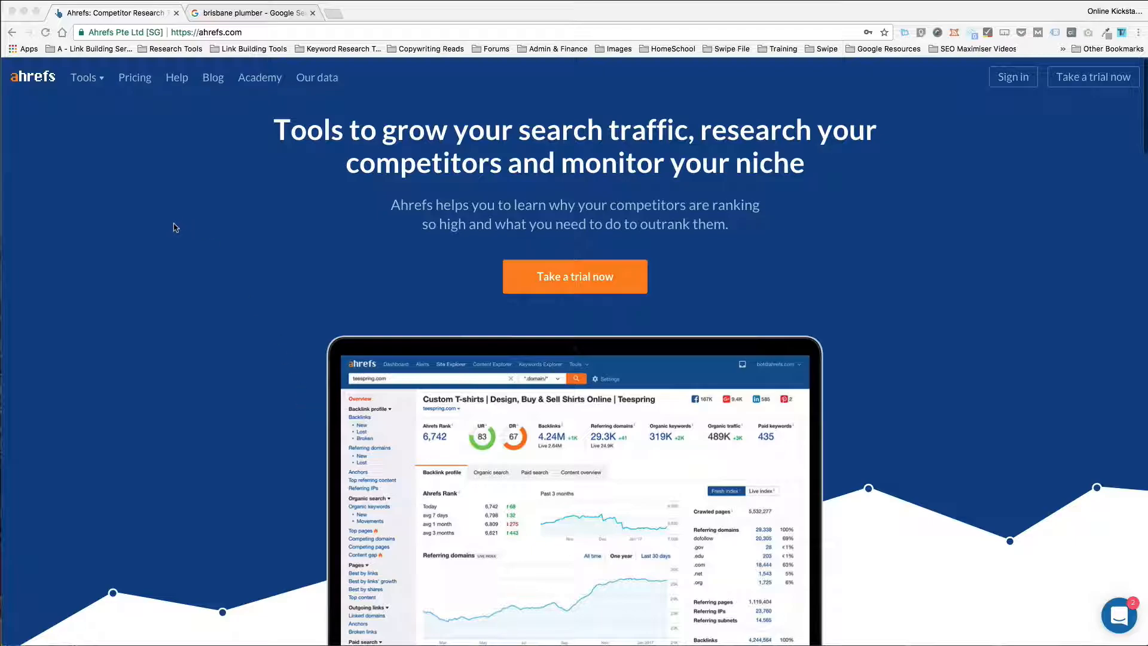
pyautogui.moveTo(862, 224)
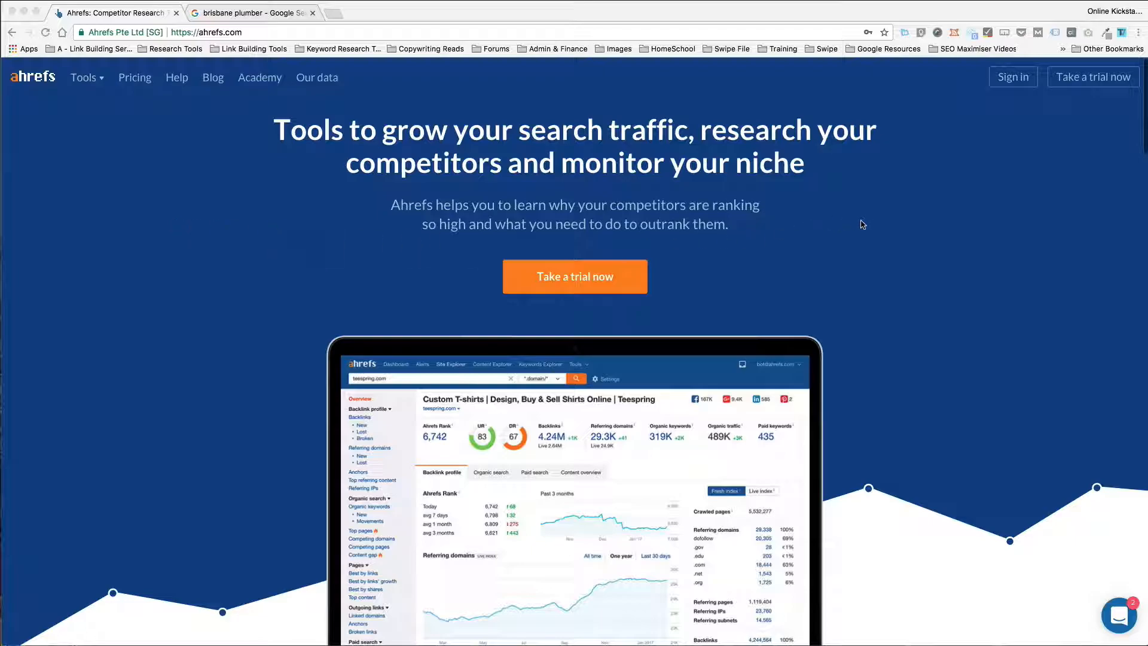
pyautogui.moveTo(1071, 81)
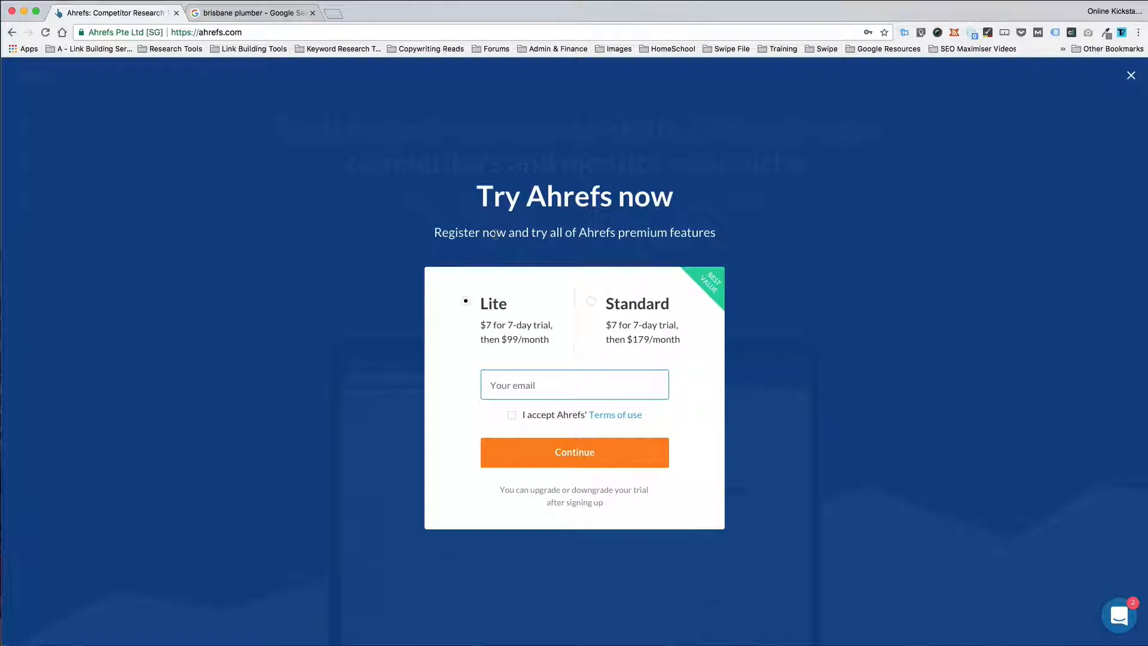
# Step: Dismiss the trial offer and log in with the saved credentials to reach the dashboard
pyautogui.click(1130, 74)
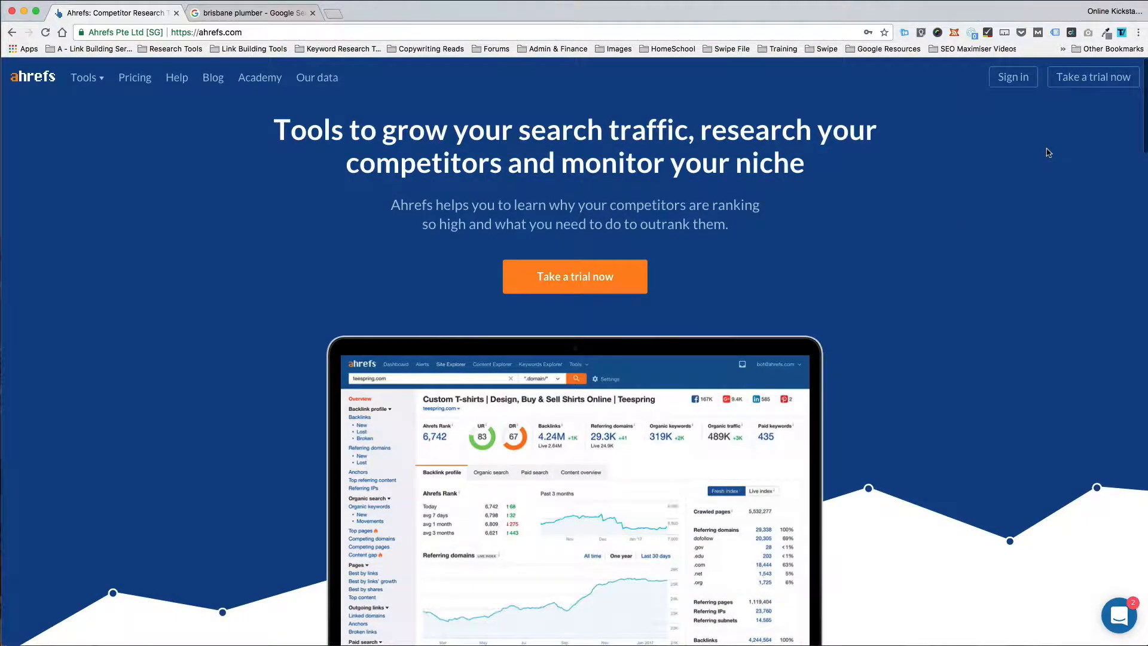
pyautogui.click(1013, 77)
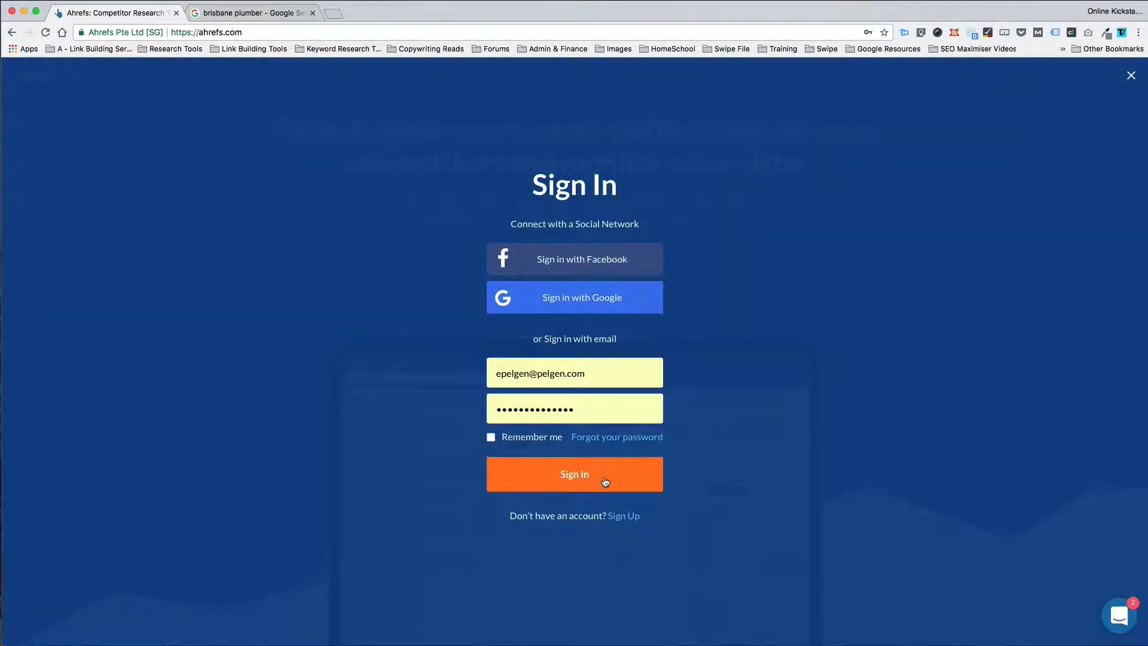
pyautogui.click(574, 474)
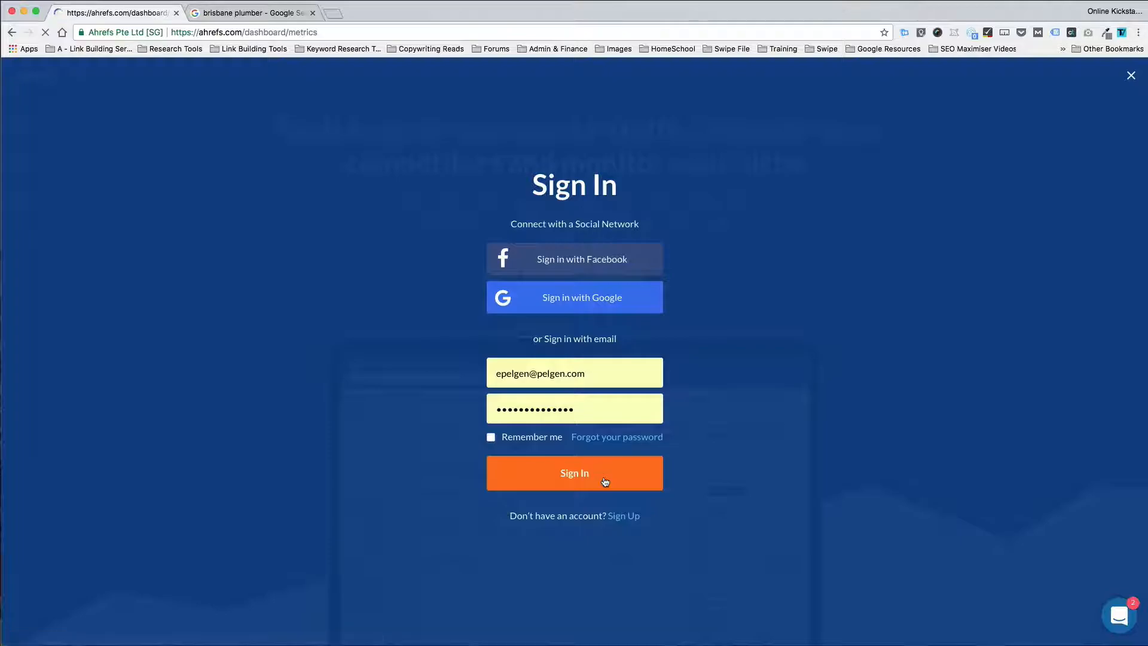
pyautogui.click(574, 473)
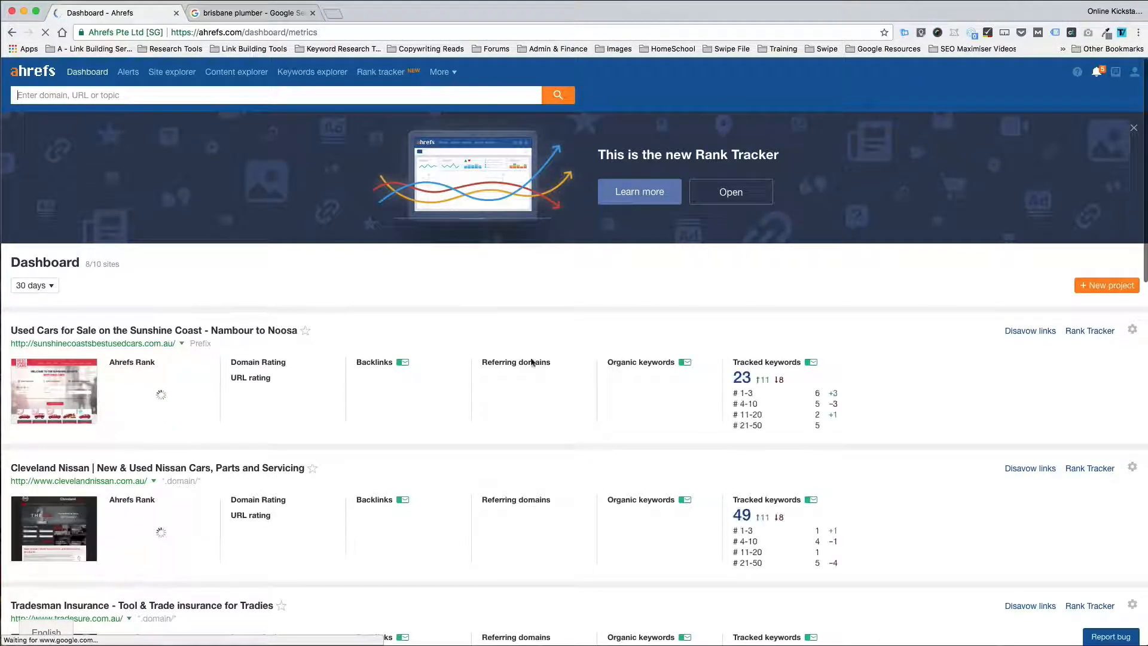
# Step: From the brisbane plumber results, open the fallonsolutions.com.au plumbing listing
pyautogui.click(252, 12)
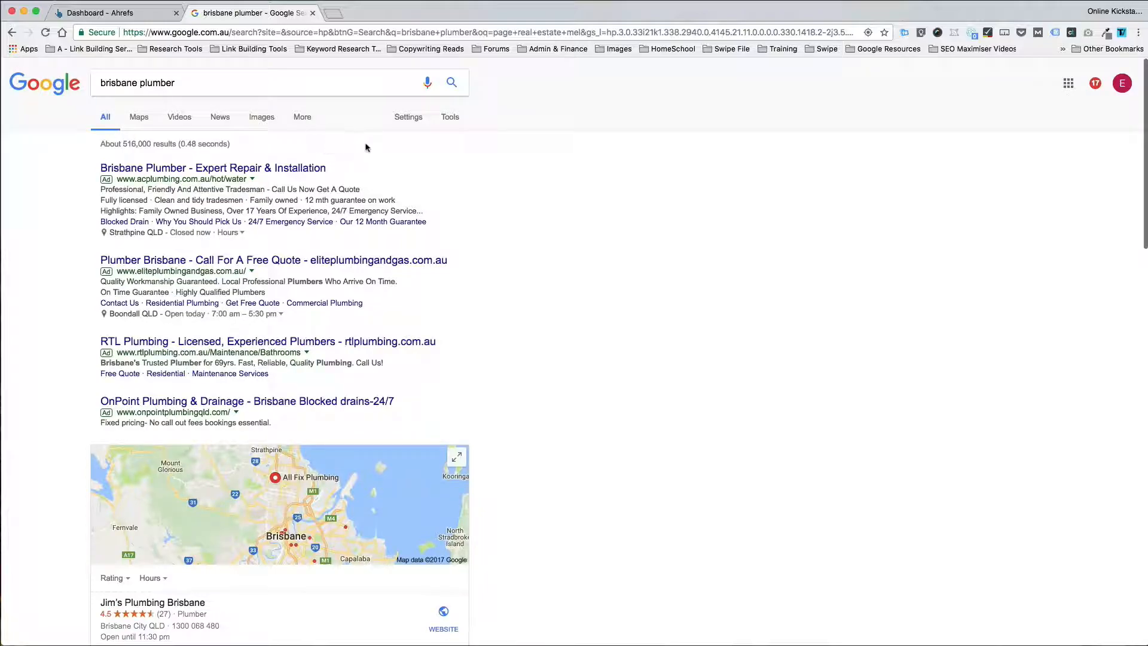
pyautogui.scroll(-3)
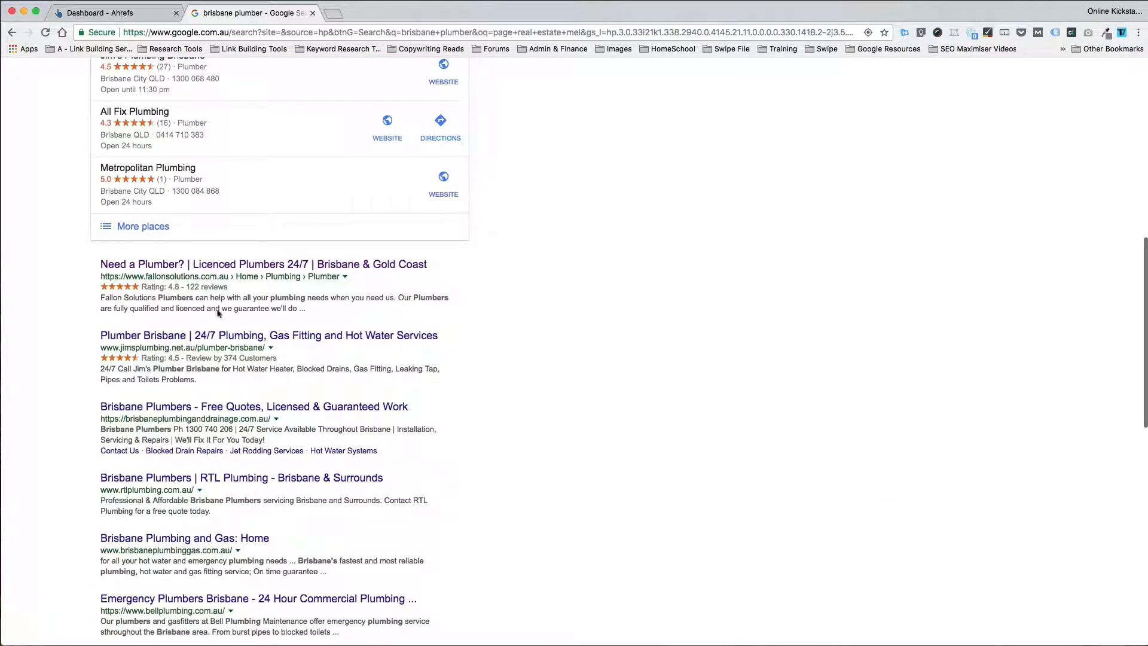
pyautogui.moveTo(150, 276)
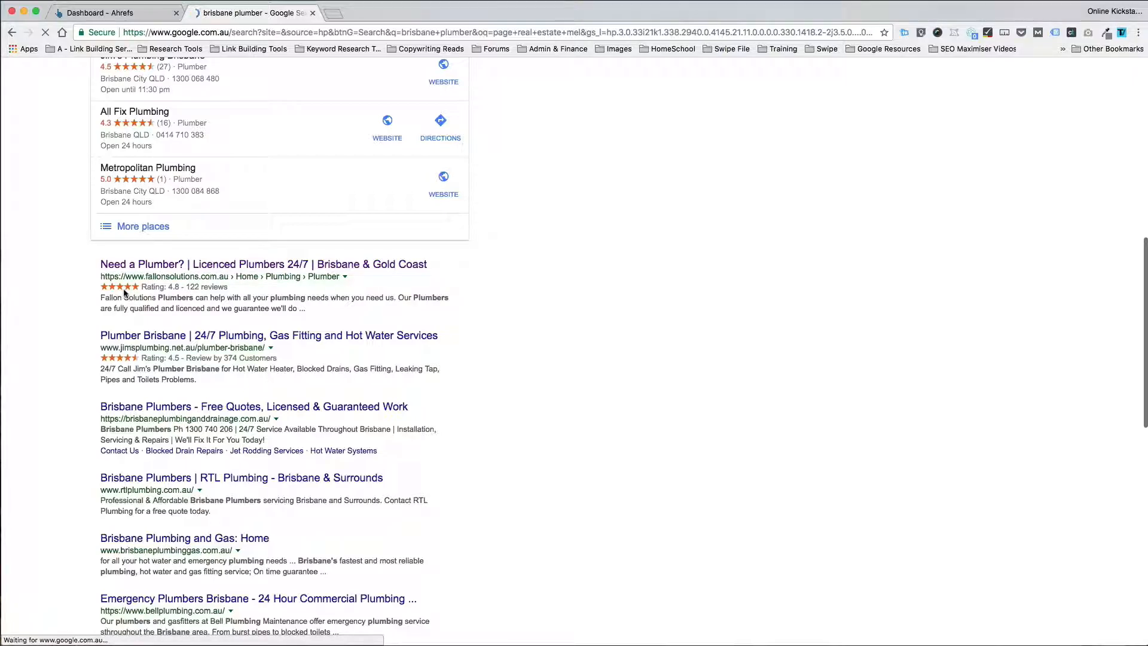
pyautogui.click(263, 263)
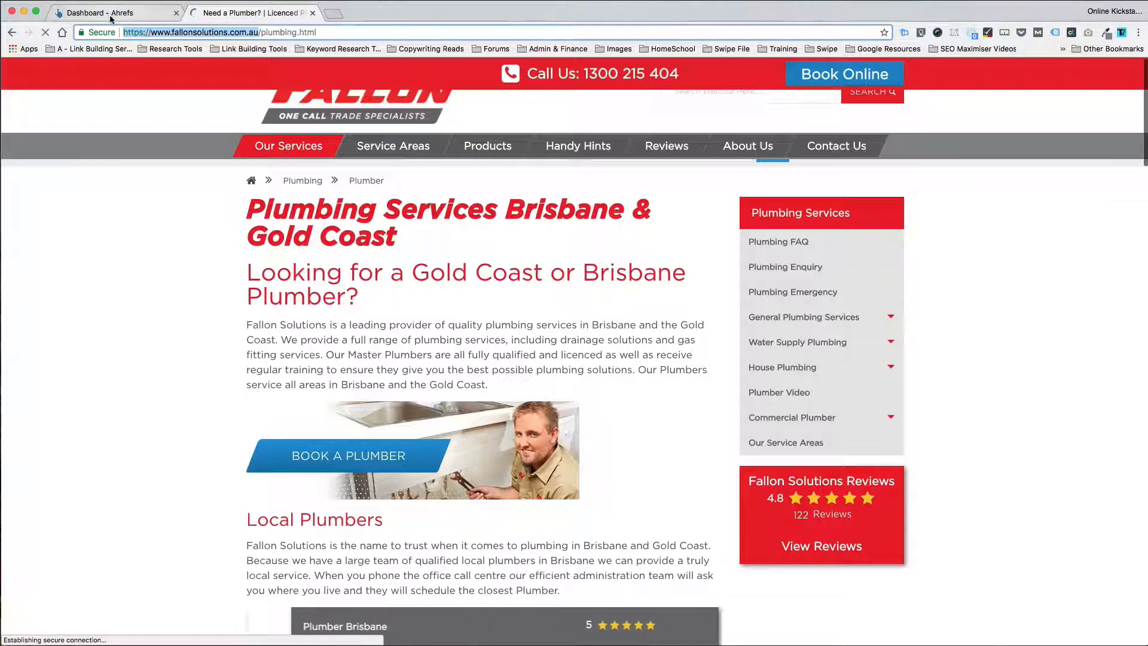
pyautogui.click(110, 12)
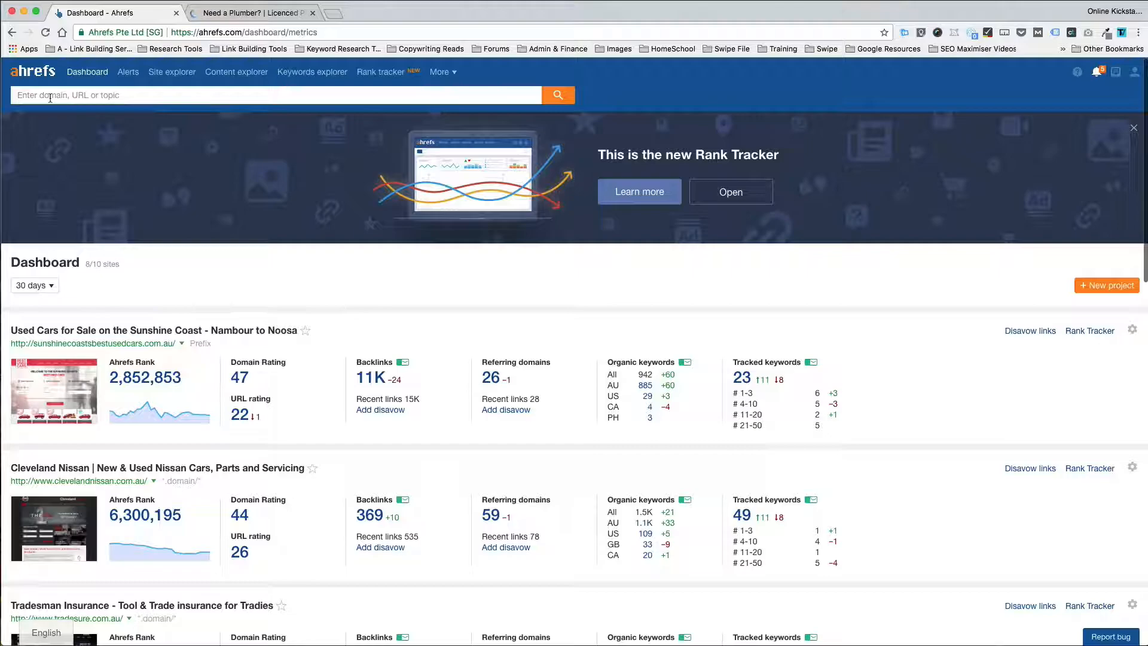
pyautogui.click(172, 71)
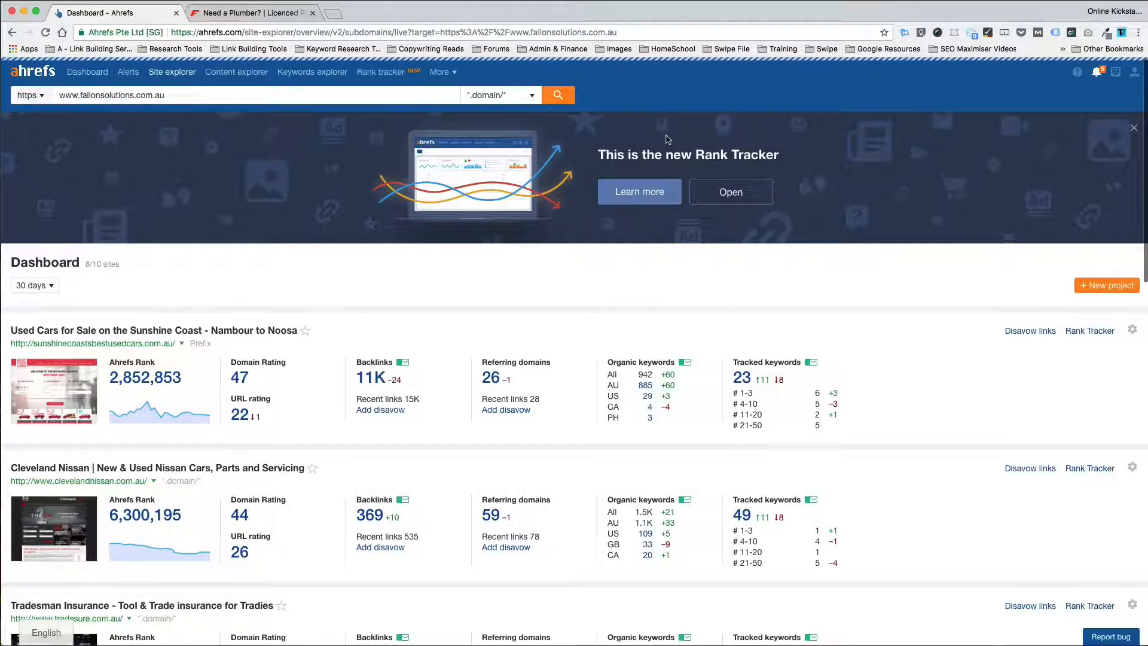
pyautogui.click(559, 96)
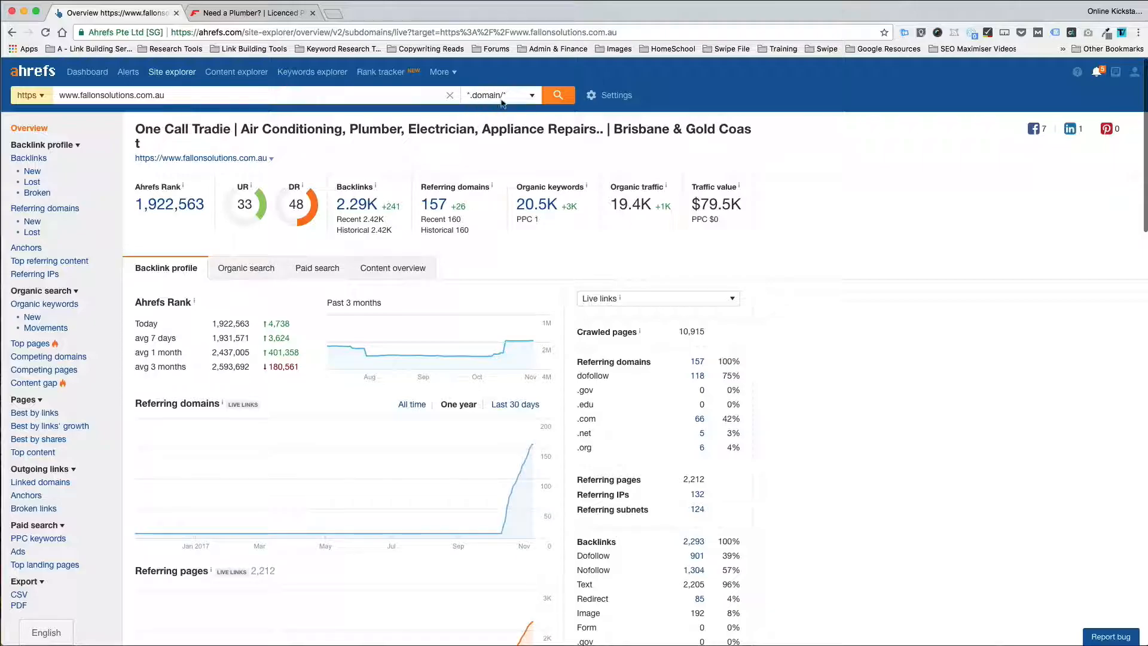
pyautogui.click(500, 95)
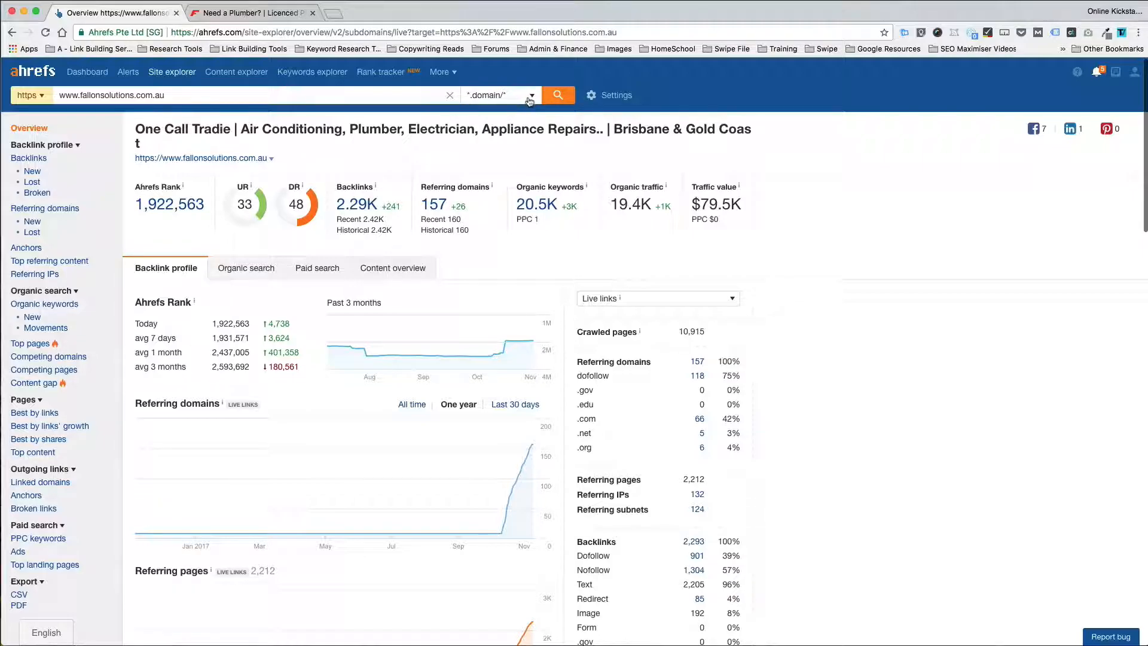
pyautogui.click(500, 95)
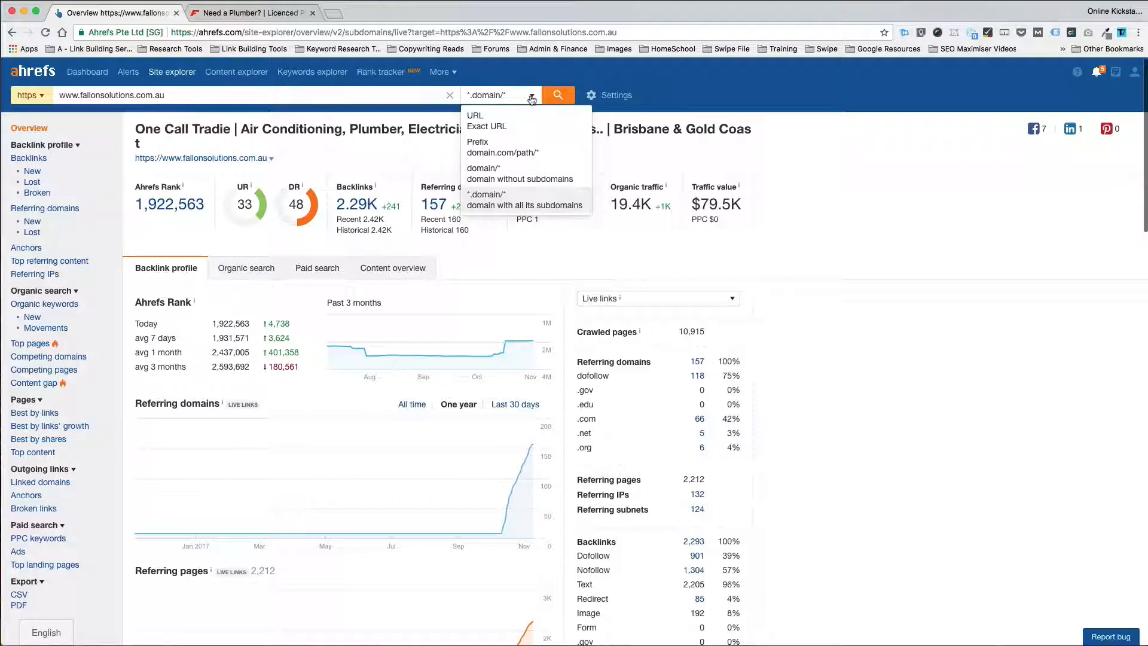
pyautogui.moveTo(496, 137)
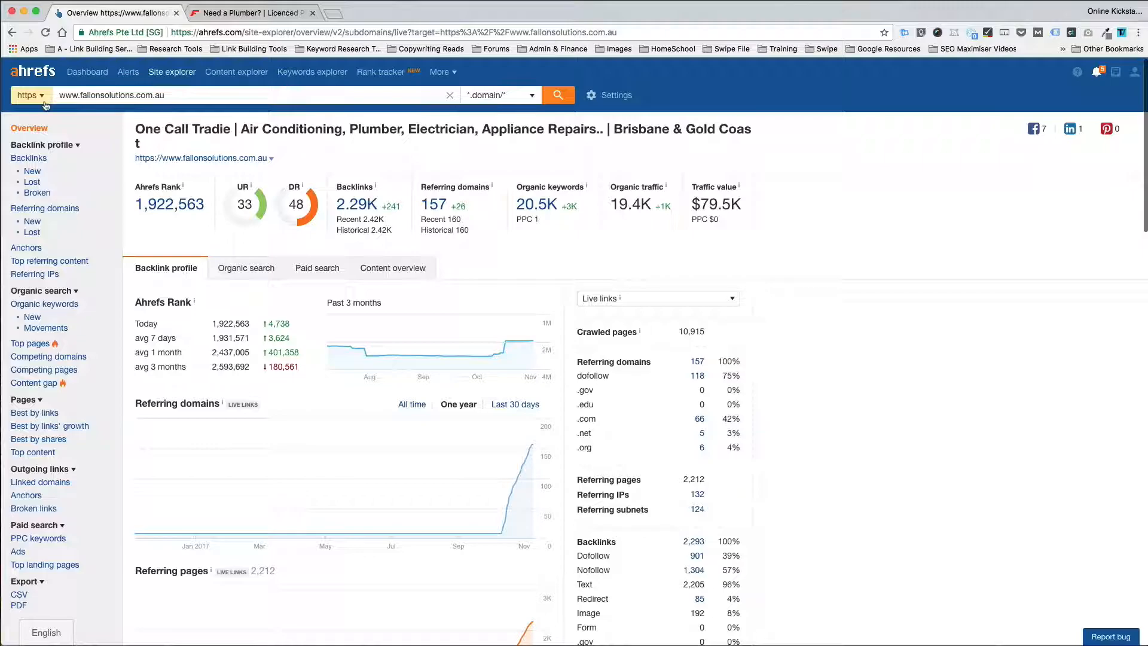
# Step: Set the protocol to http + https so both versions' links are counted together
pyautogui.click(28, 96)
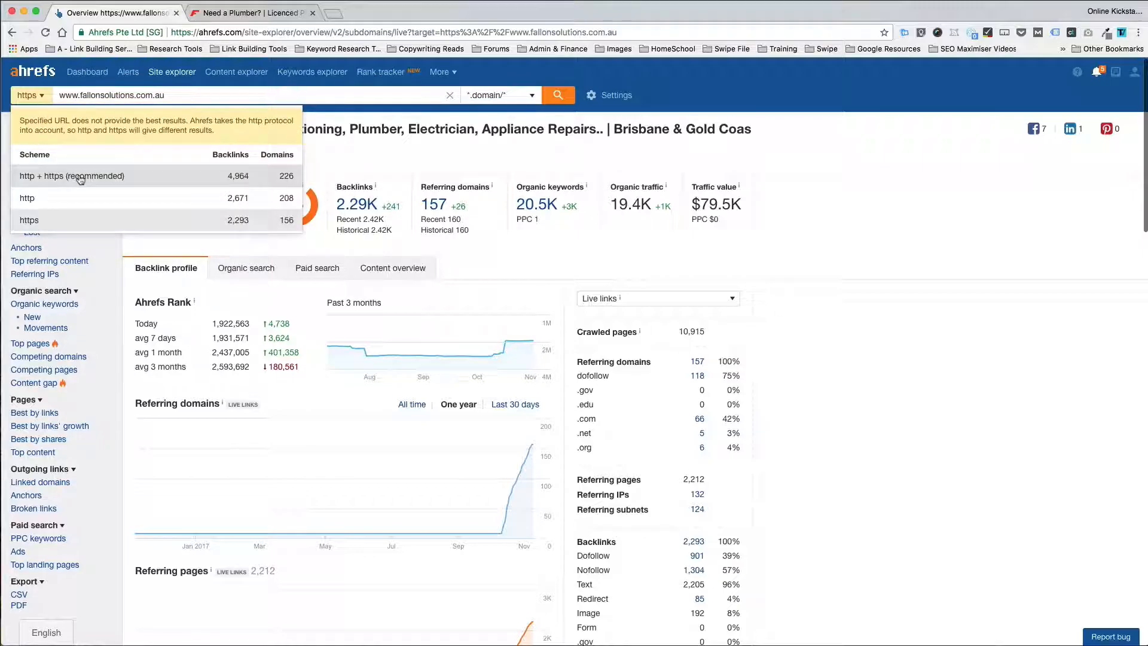
pyautogui.moveTo(104, 180)
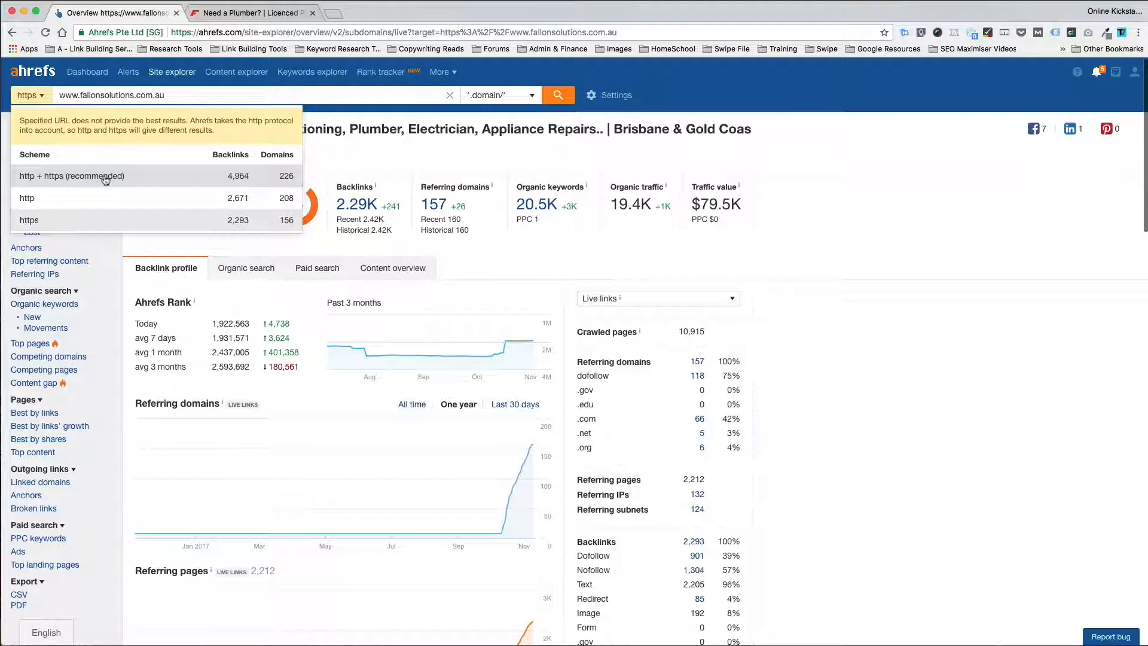
pyautogui.click(71, 176)
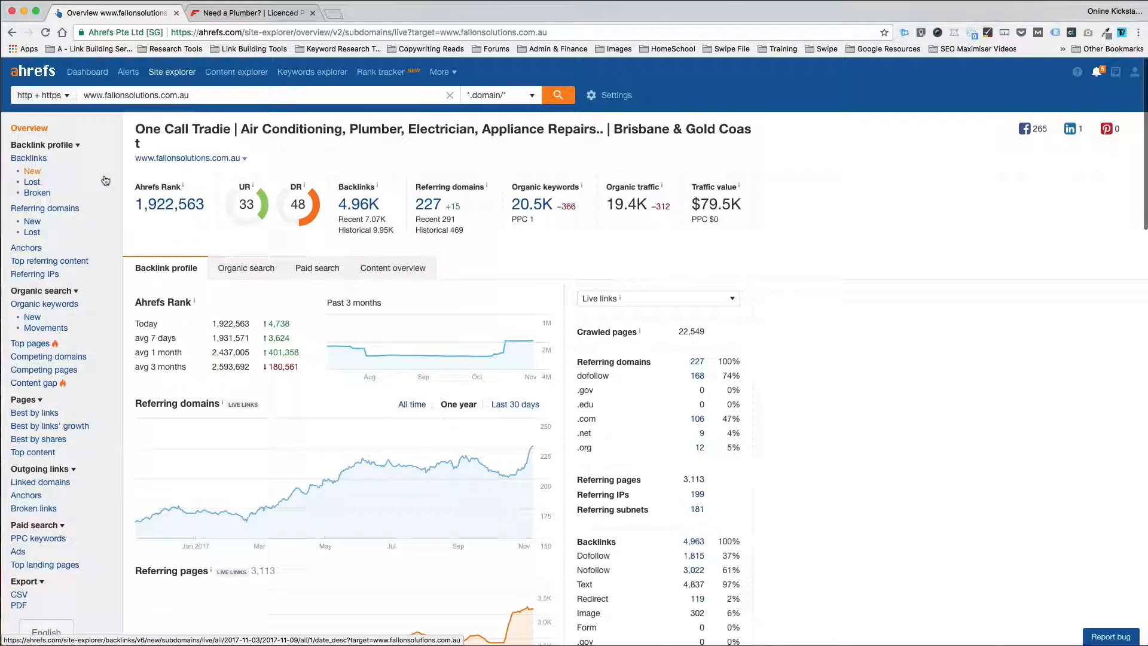
pyautogui.moveTo(488, 255)
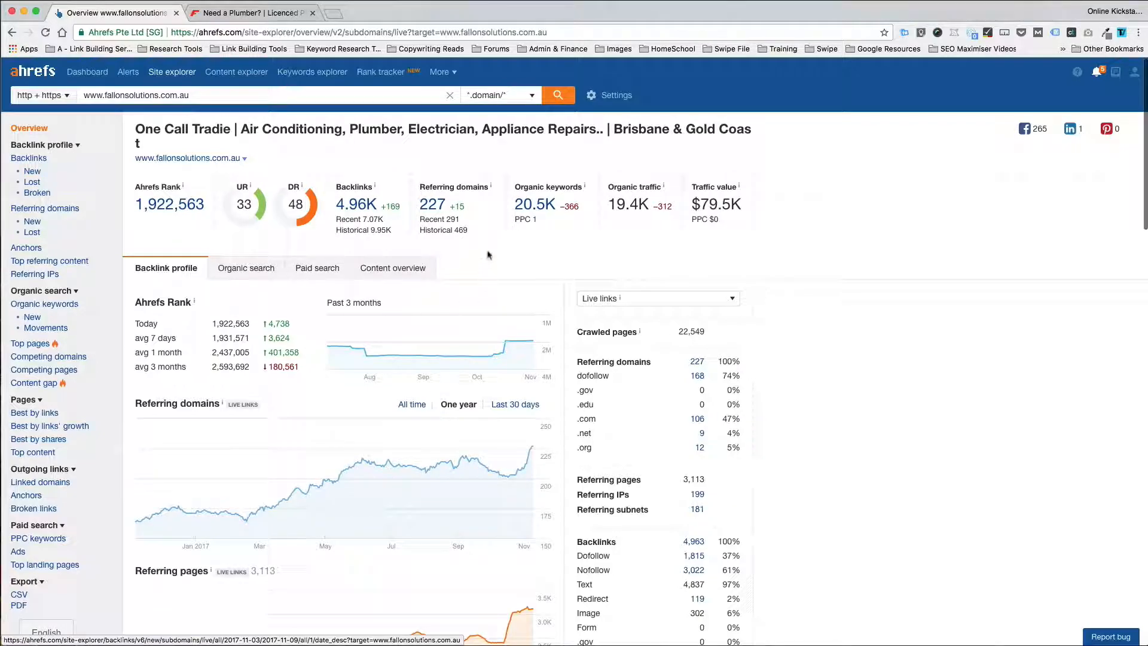
pyautogui.moveTo(424, 189)
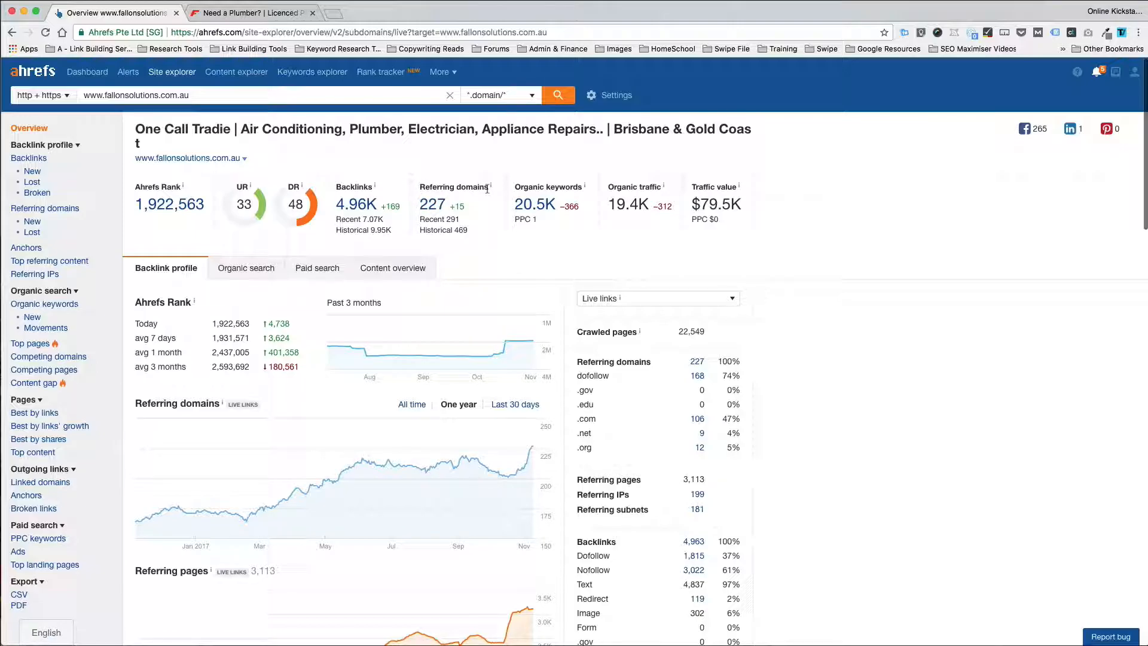
pyautogui.moveTo(432, 205)
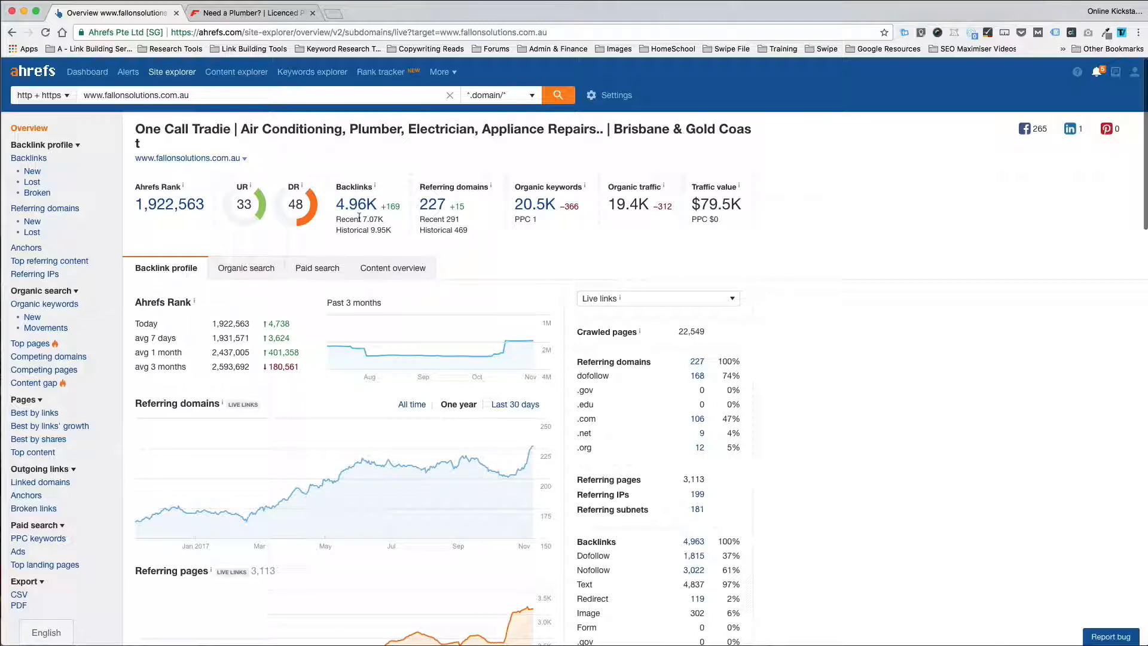
# Step: Show the 227 referring domains list, sorted by dofollow backlinks with sports-lighting.com.au on top
pyautogui.click(431, 204)
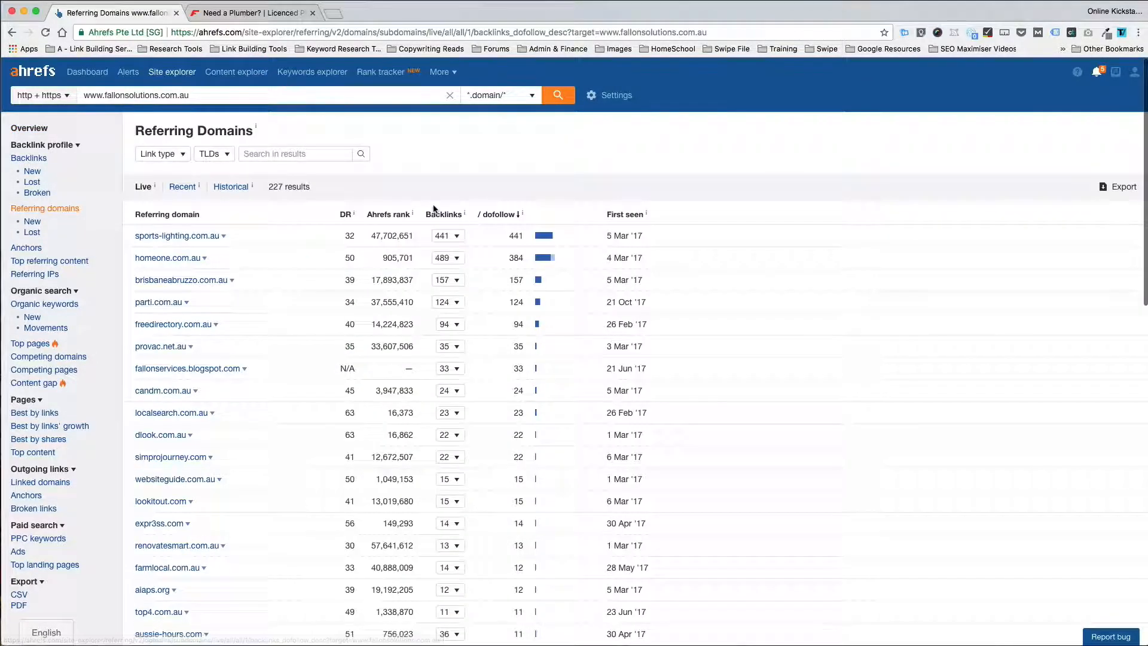
pyautogui.scroll(-3)
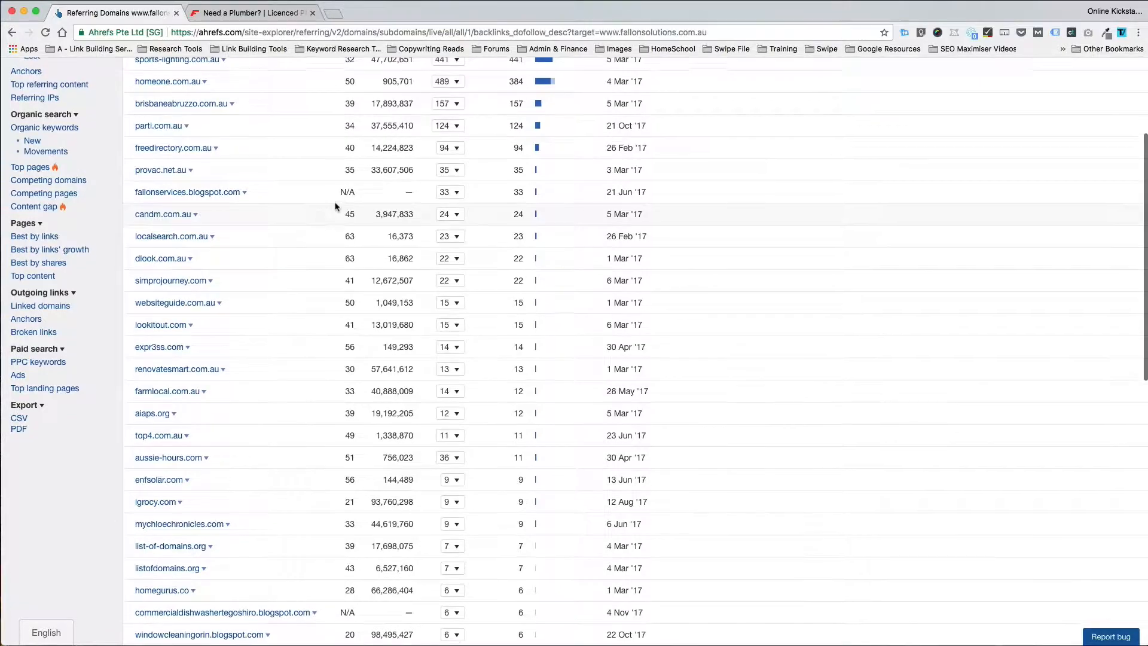
pyautogui.scroll(3)
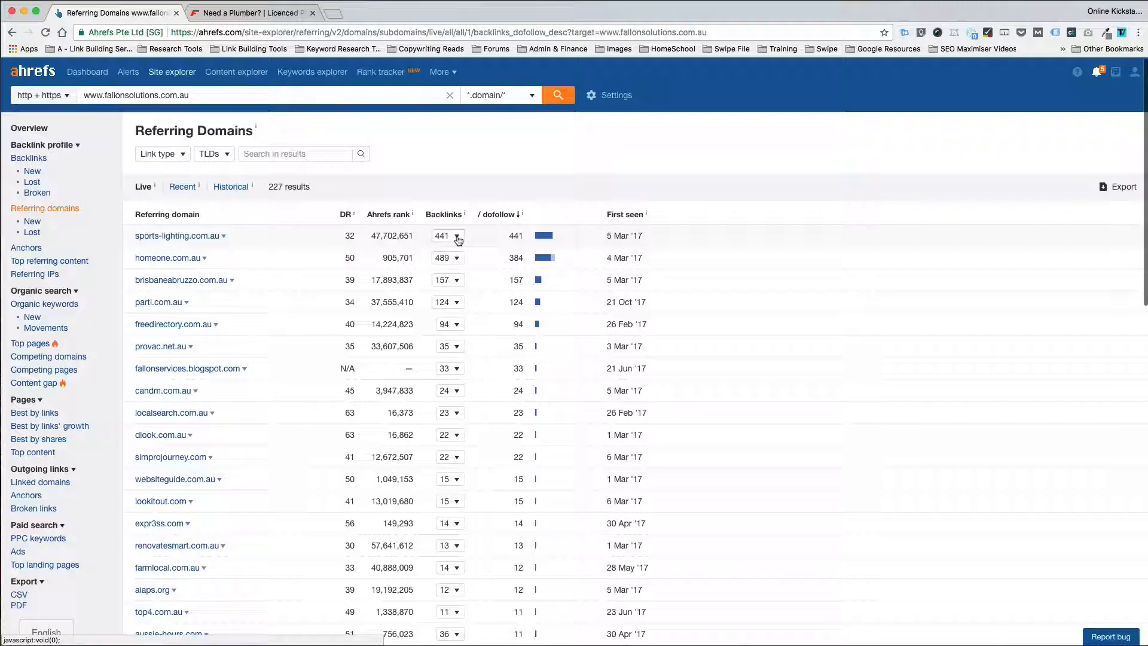
# Step: Expand the 441 backlinks from sports-lighting.com.au to fallonsolutions.com.au
pyautogui.click(458, 236)
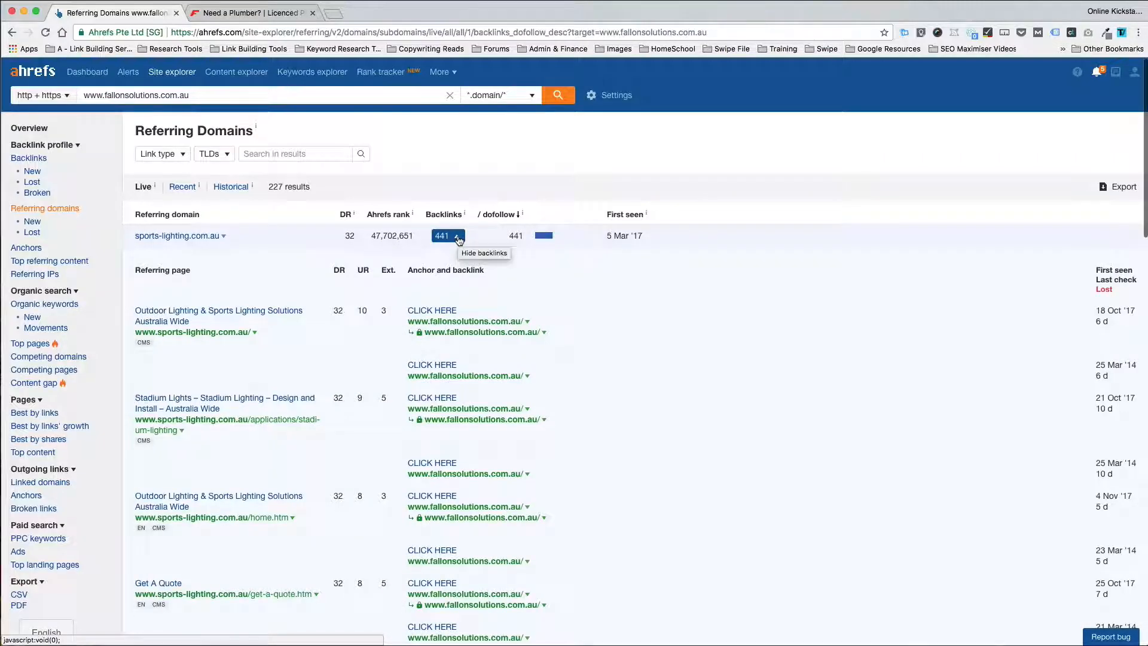
pyautogui.moveTo(220, 246)
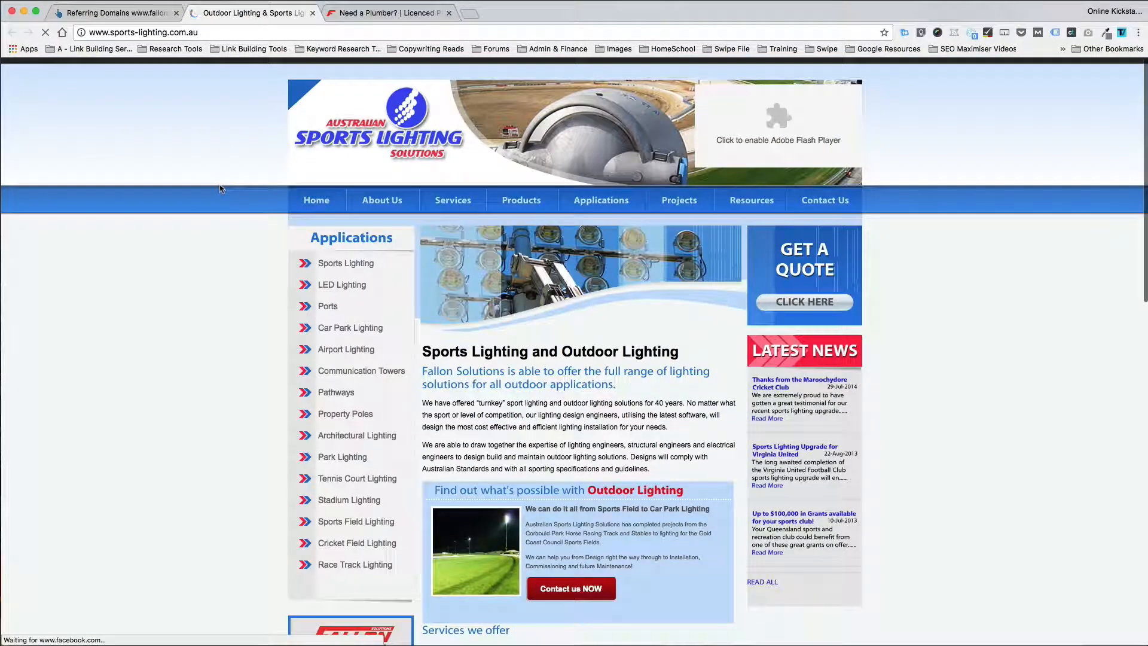
pyautogui.scroll(-3)
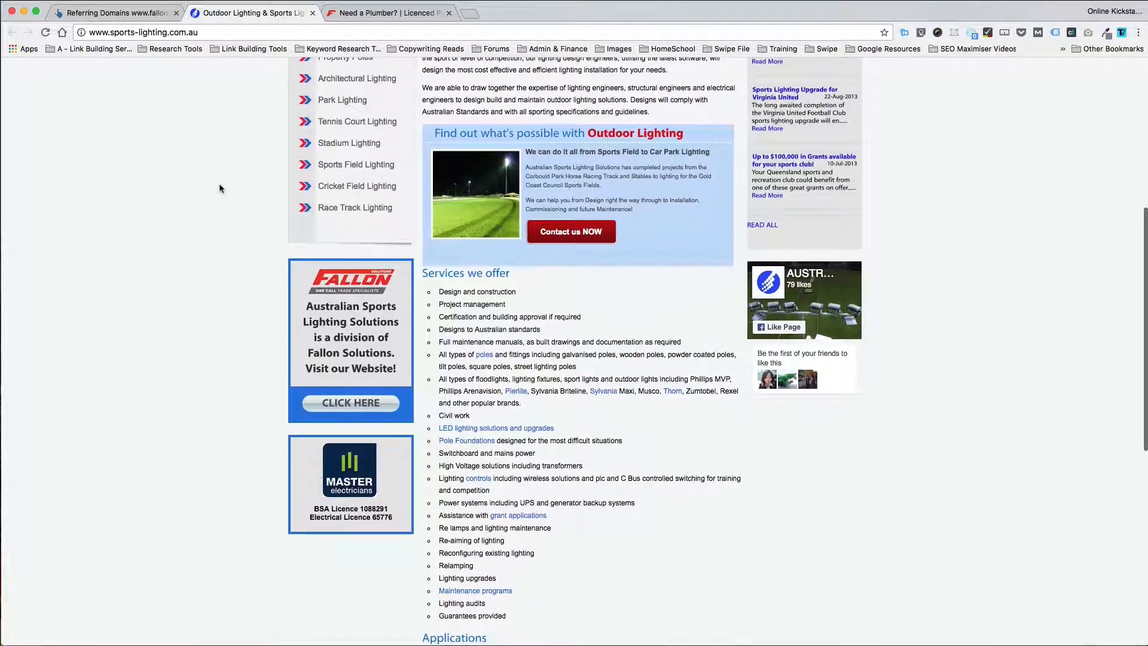
pyautogui.scroll(3)
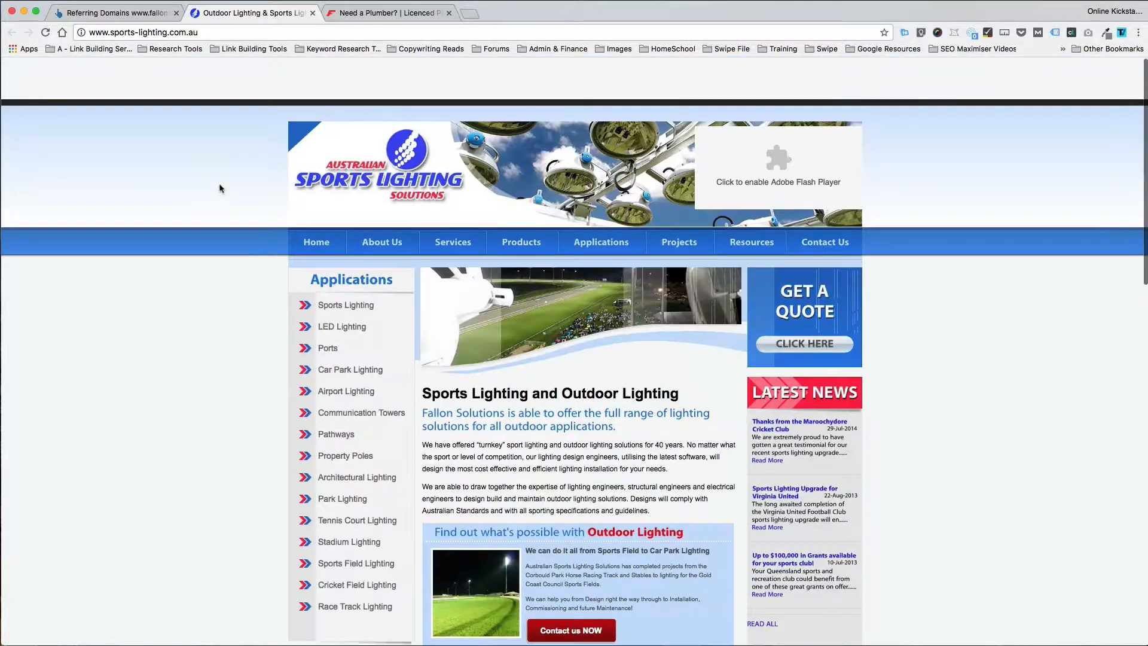
pyautogui.scroll(-3)
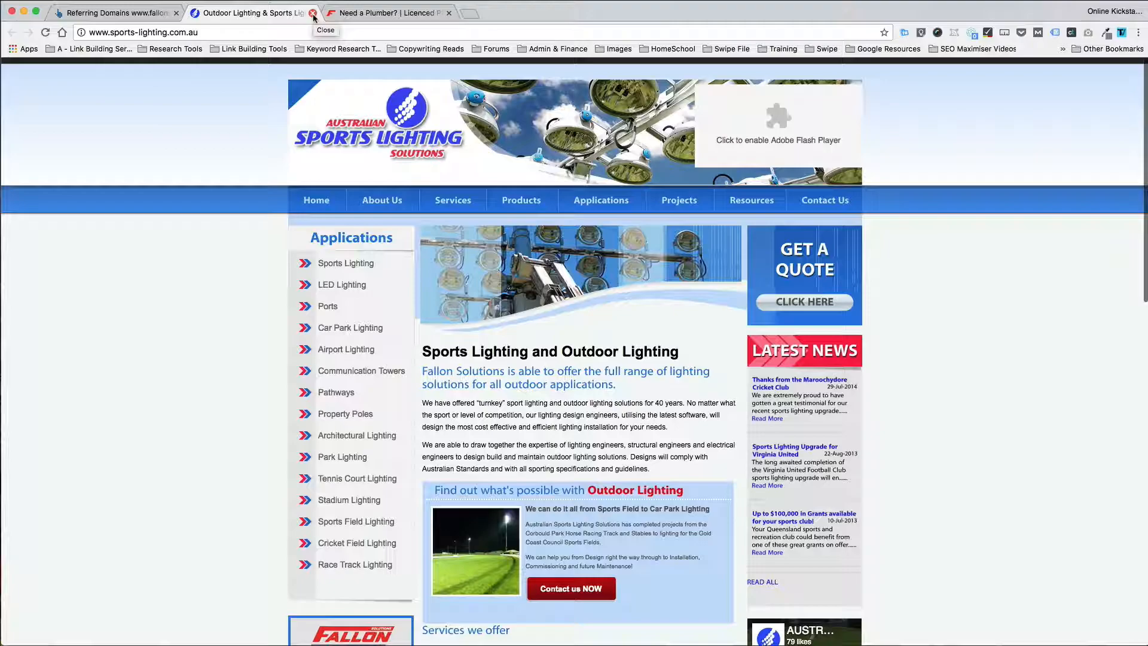
# Step: Close the Sports Lighting site, expand localsearch.com.au backlinks and view its referring page separately
pyautogui.click(312, 12)
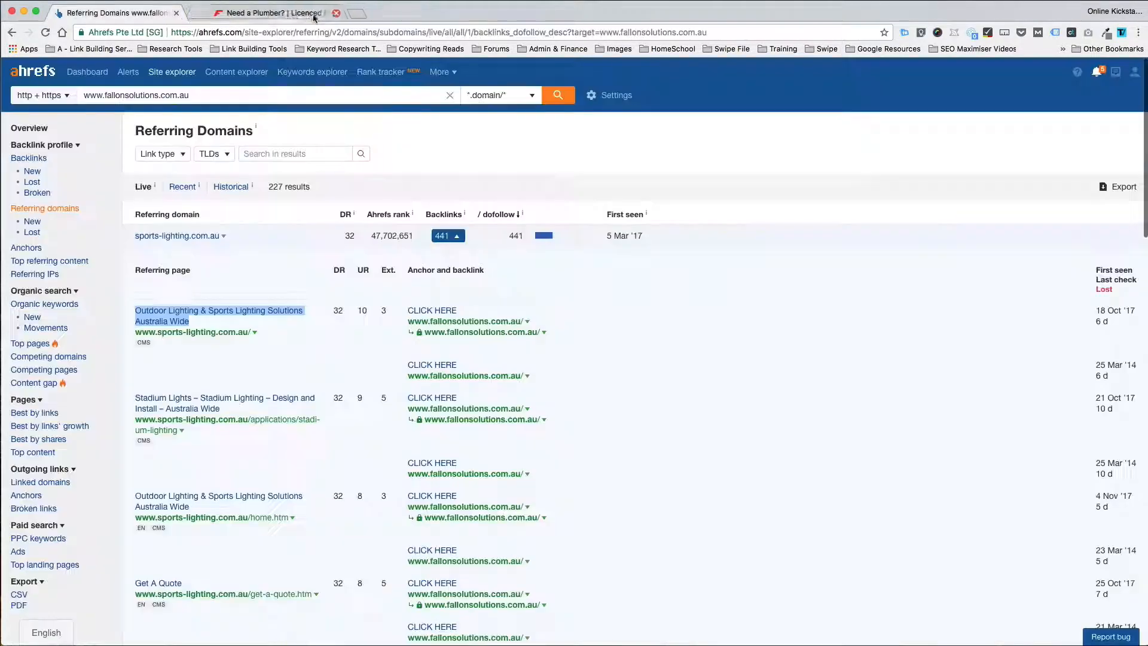
pyautogui.click(457, 235)
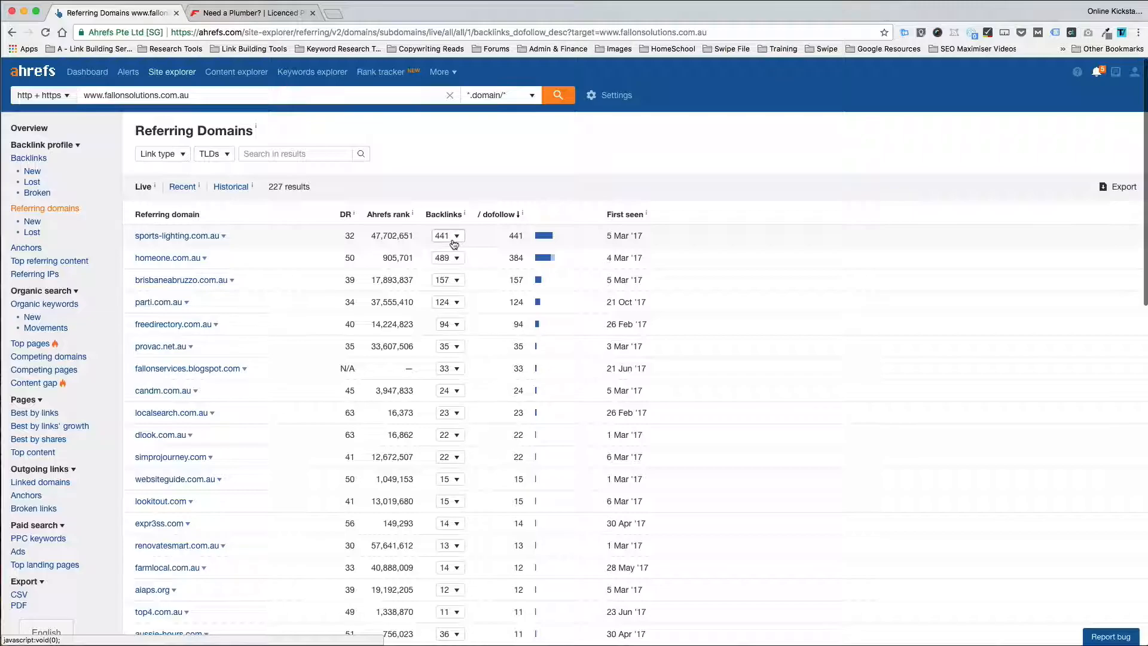
pyautogui.scroll(-3)
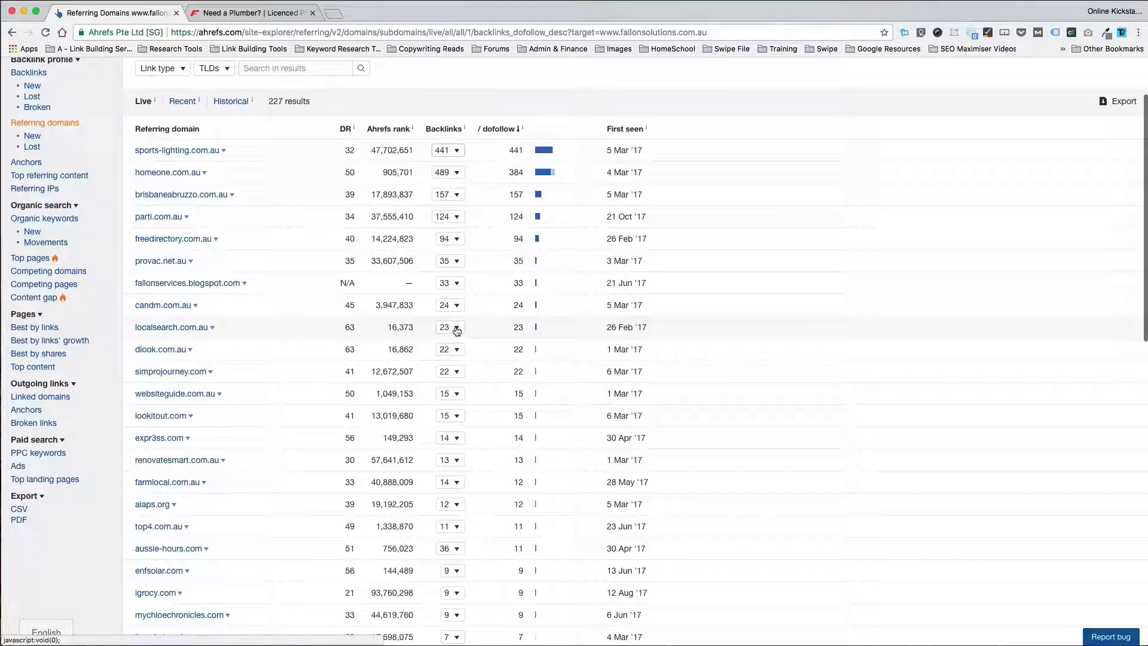
pyautogui.click(457, 327)
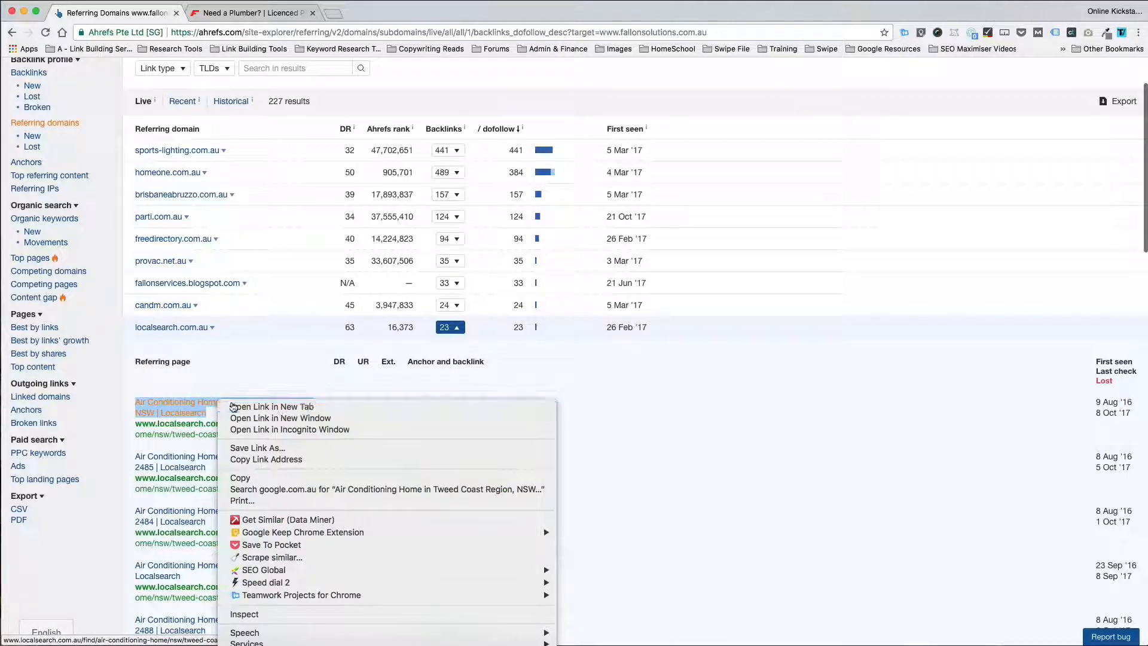
pyautogui.click(272, 407)
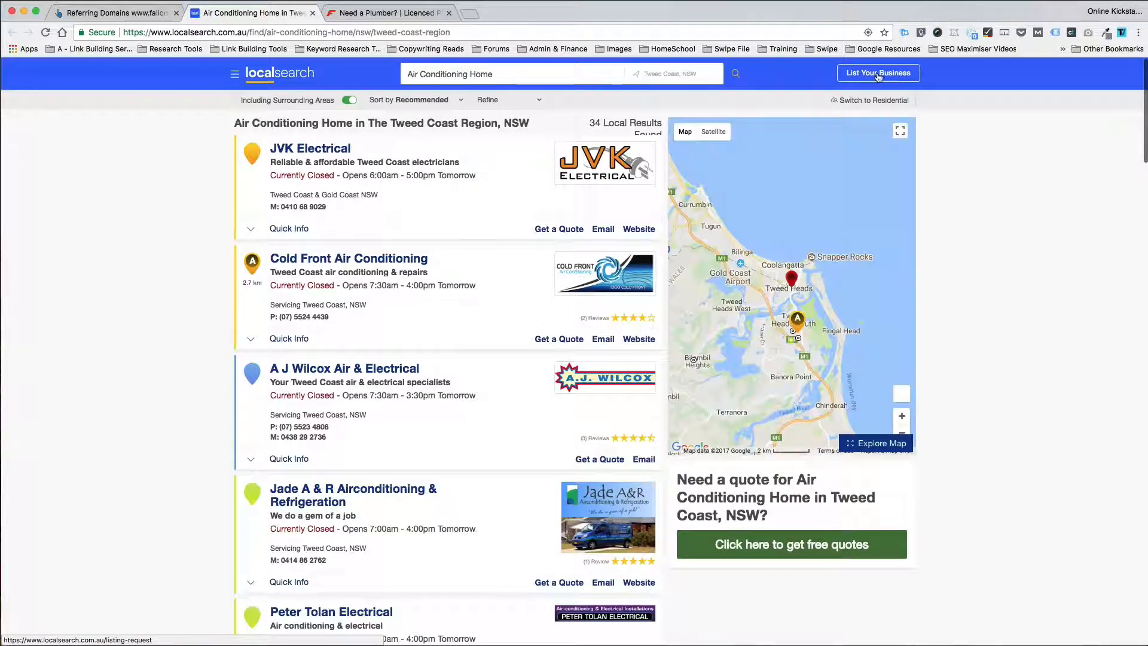
pyautogui.click(113, 12)
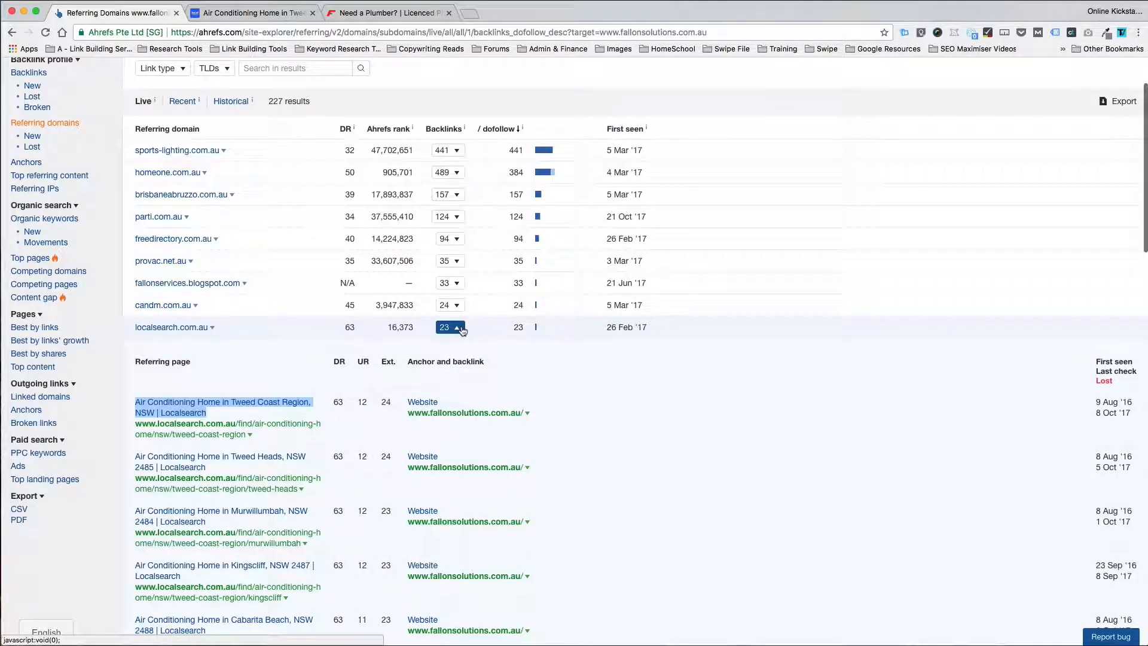
# Step: Further down page one, expand and collapse the backlinks from chinchillanews.com.au
pyautogui.scroll(-3)
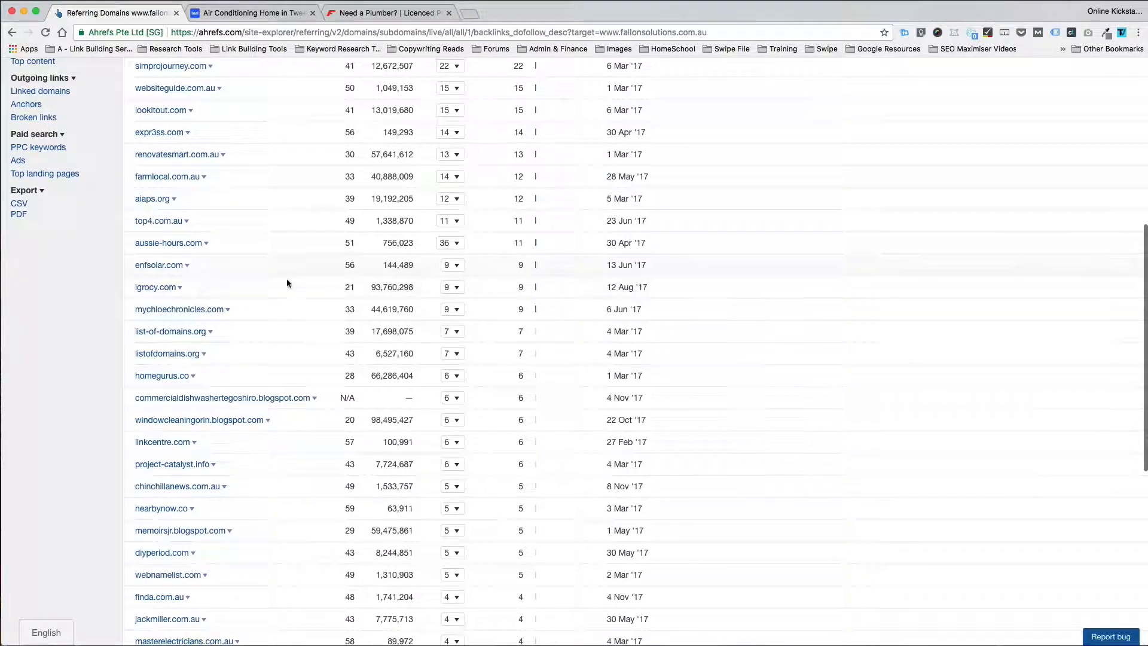
pyautogui.scroll(-3)
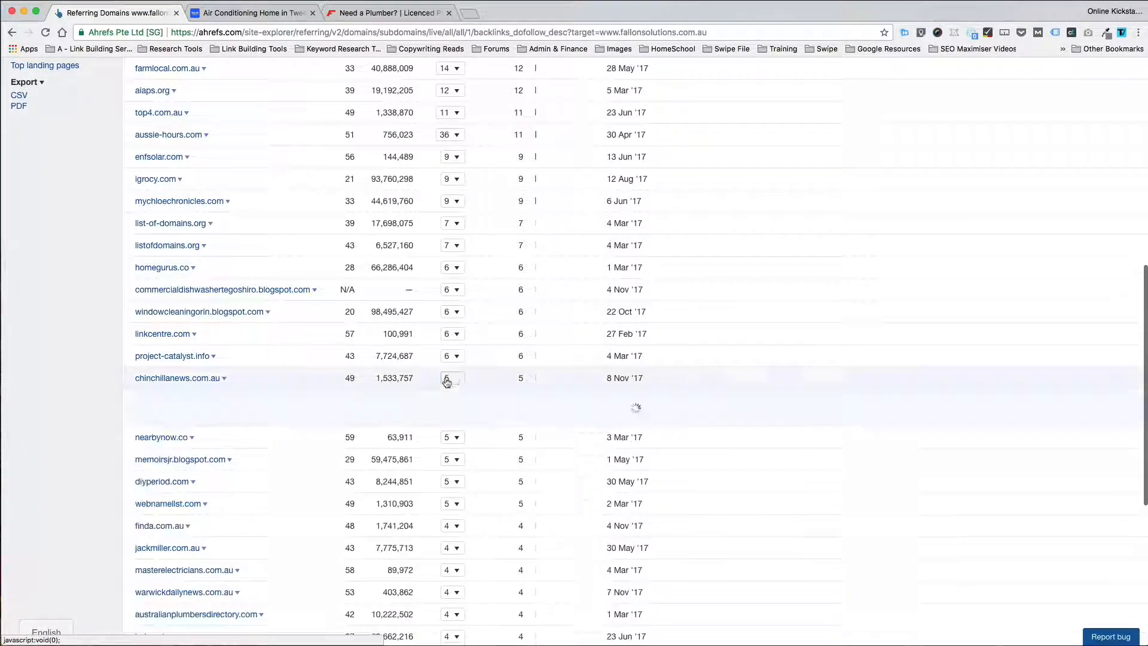
pyautogui.click(446, 378)
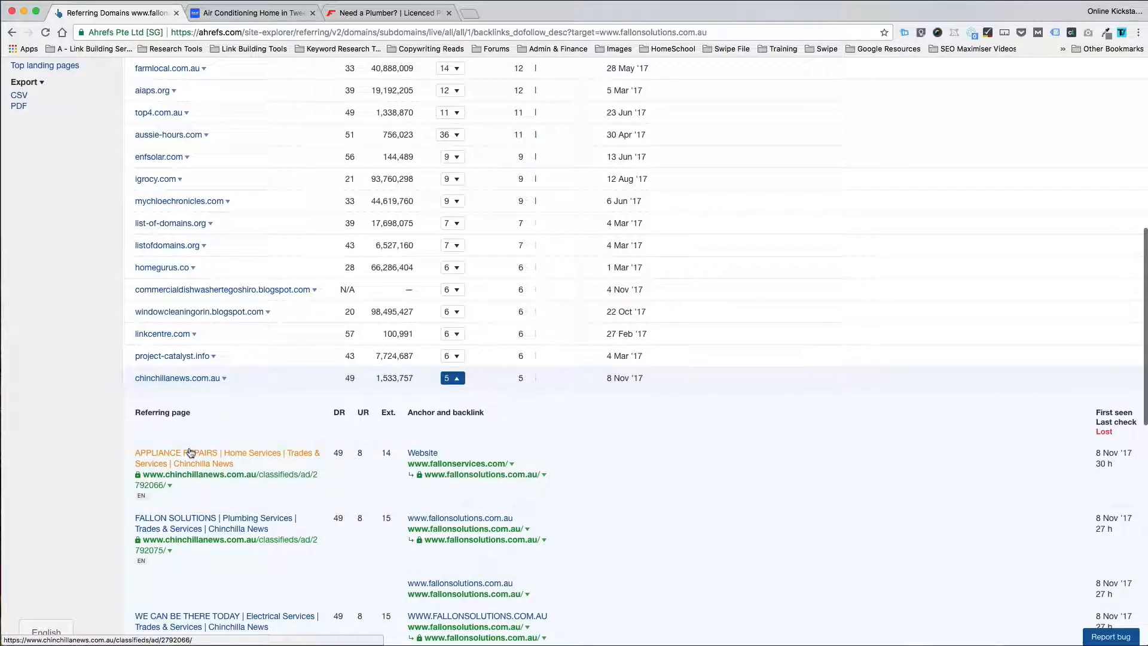
pyautogui.click(227, 458)
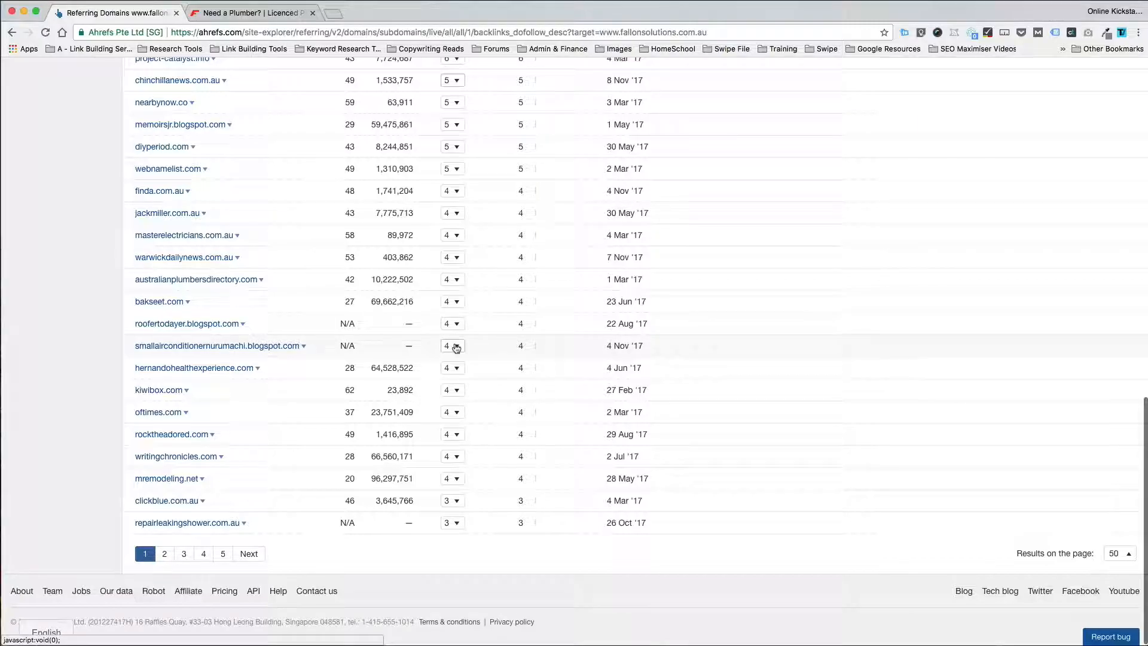
# Step: Expand the blogspot domain's 4 backlinks and view its referring blog post in a new tab
pyautogui.click(452, 345)
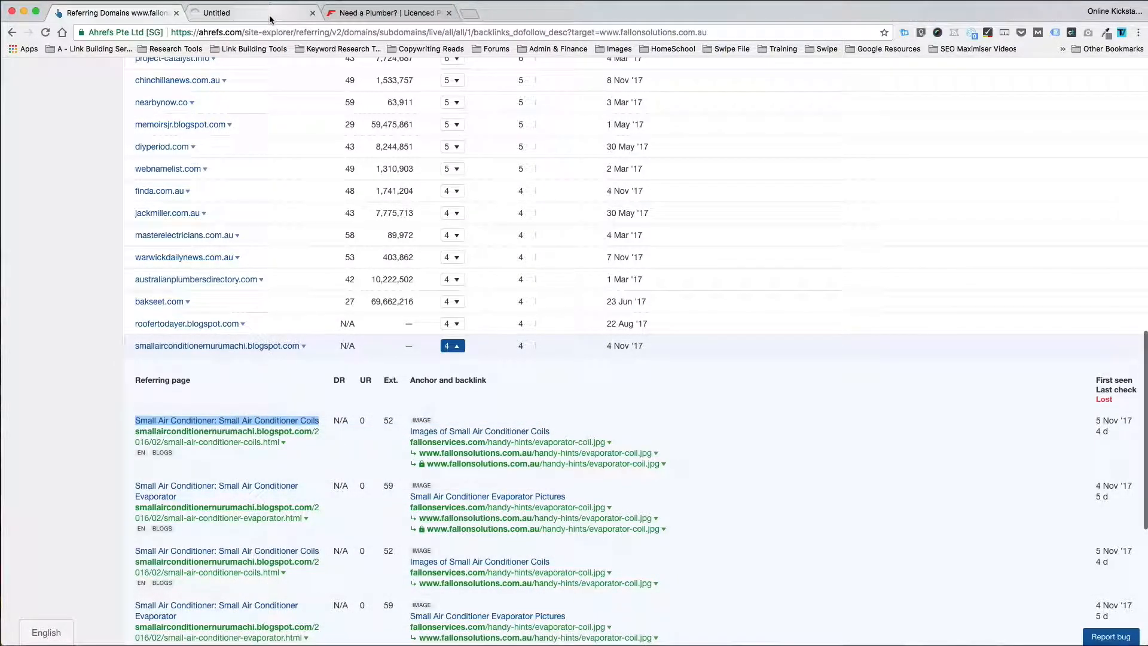
pyautogui.click(226, 419)
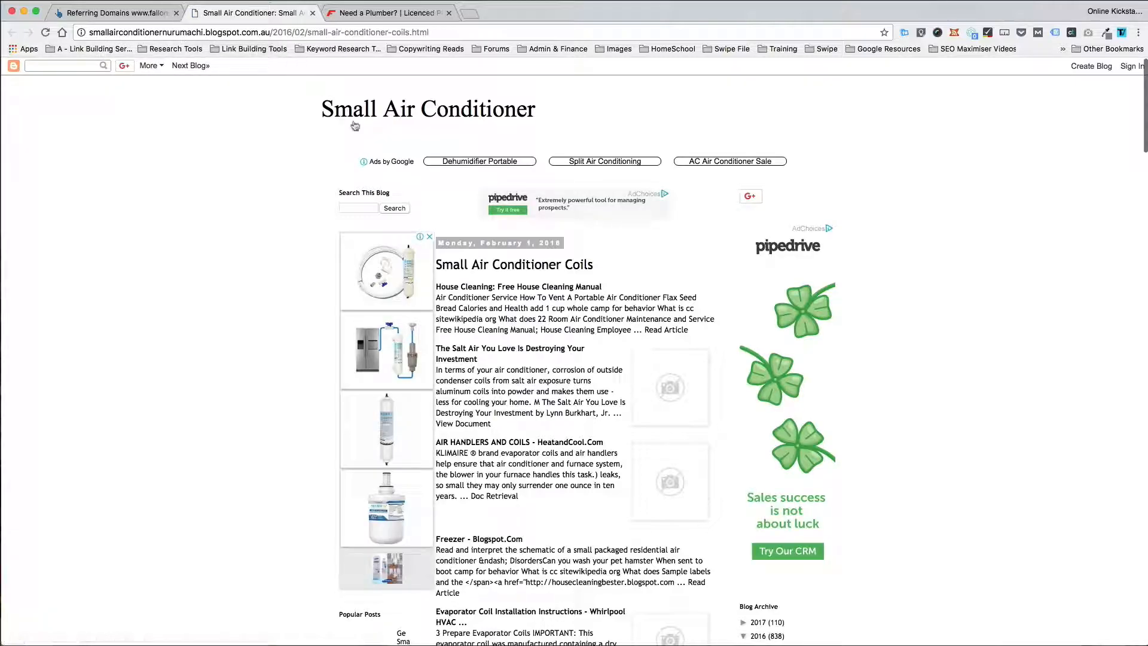
# Step: Scroll through the Small Air Conditioner Coils blog post to look it over
pyautogui.scroll(-3)
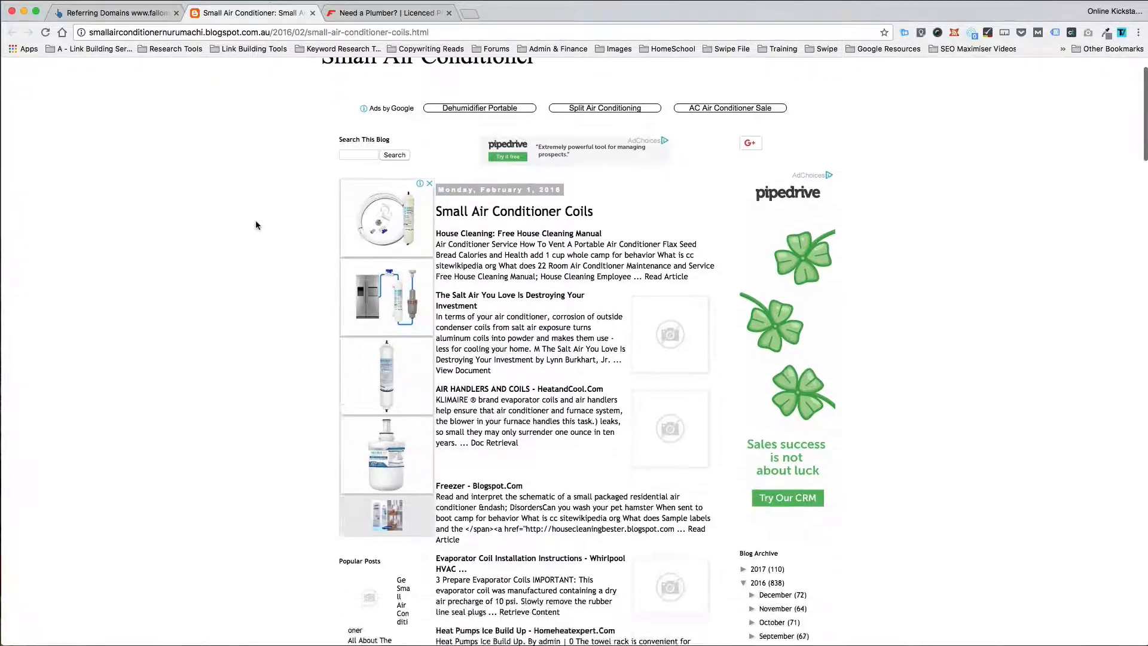
pyautogui.scroll(-3)
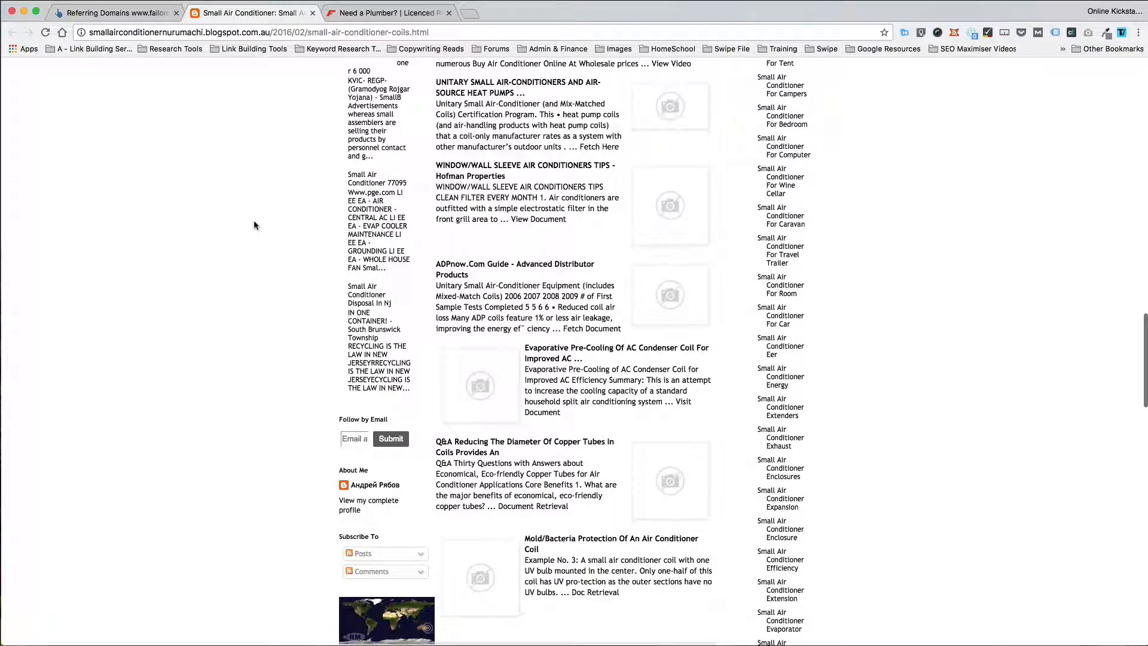
pyautogui.scroll(3)
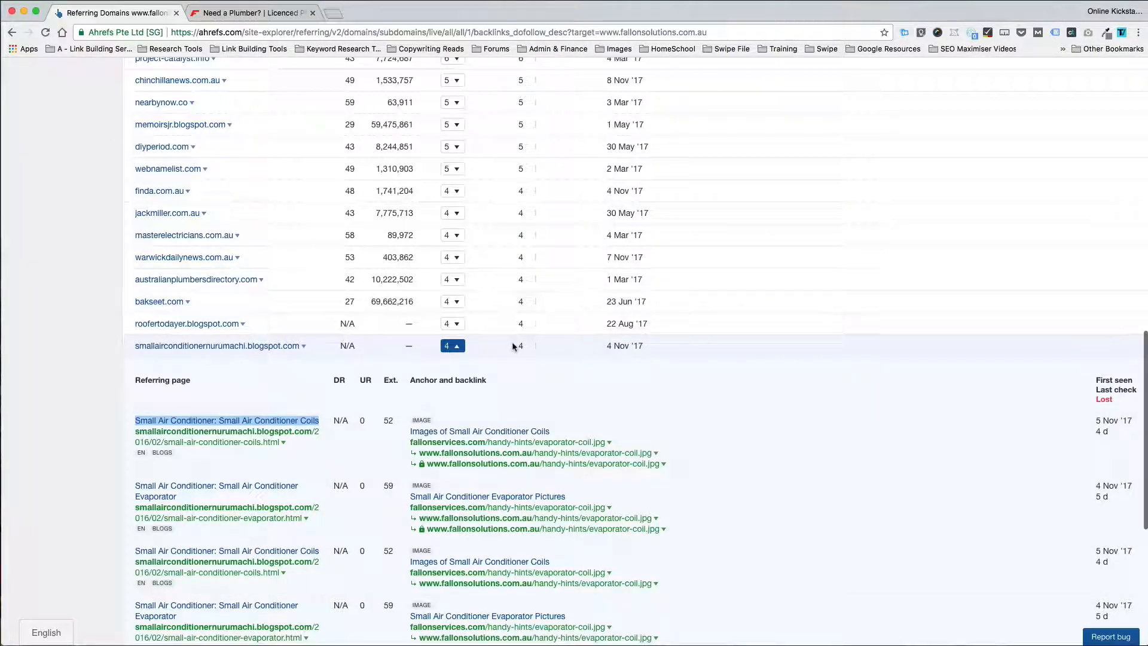
# Step: Collapse the blogspot backlinks and go to page 2 of the referring domains
pyautogui.click(452, 344)
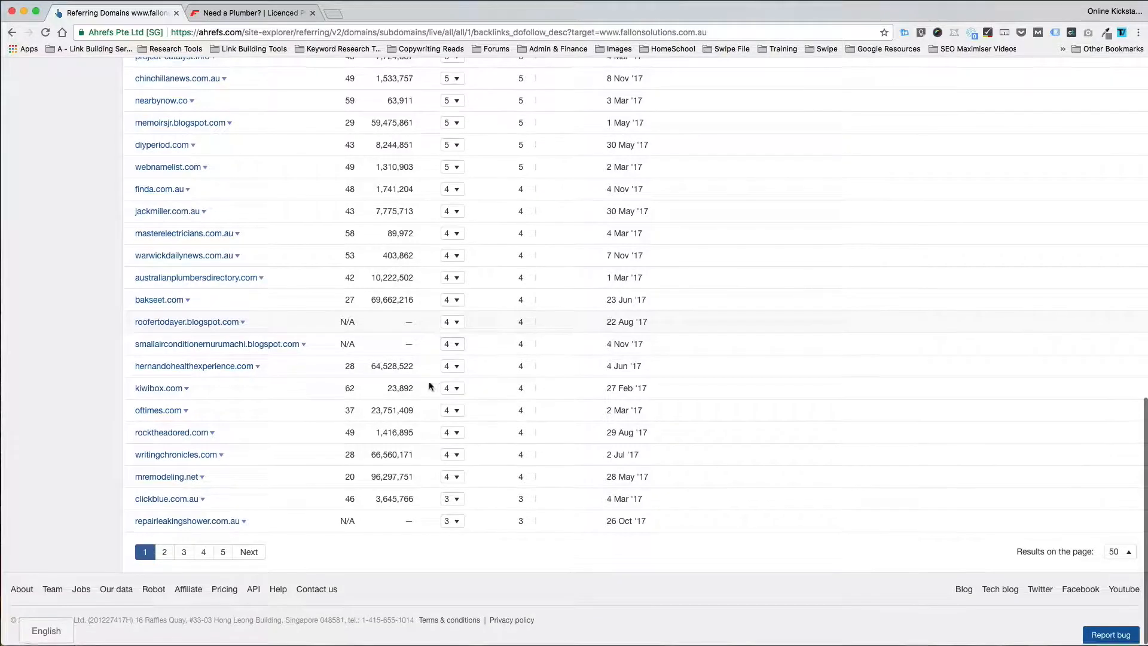
pyautogui.click(163, 551)
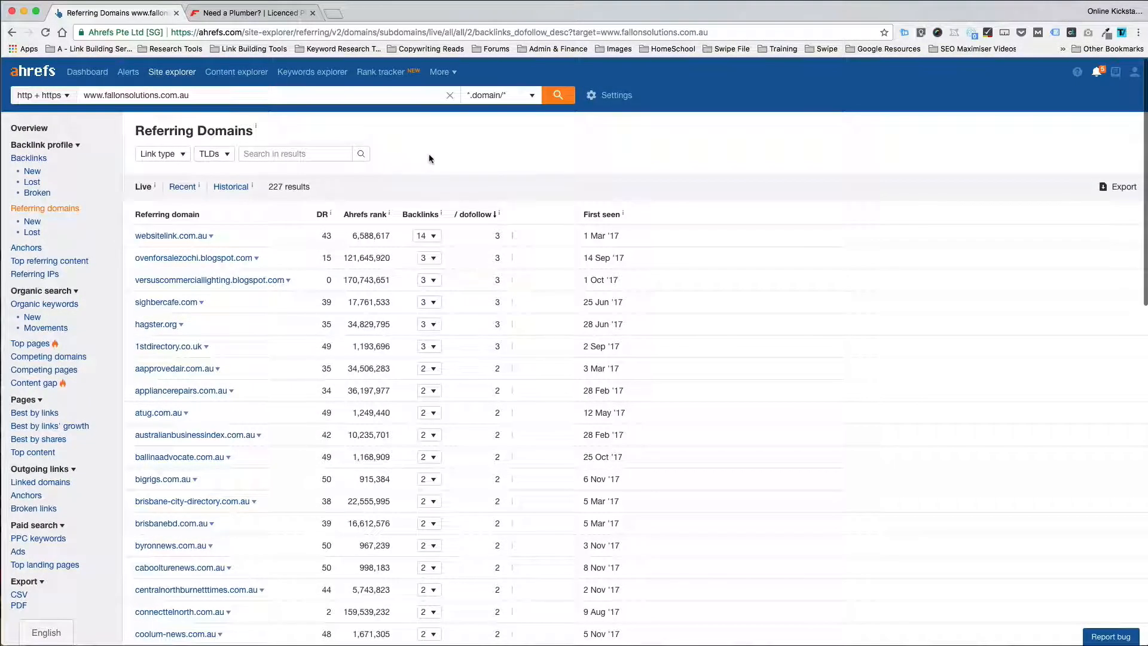
pyautogui.moveTo(955, 195)
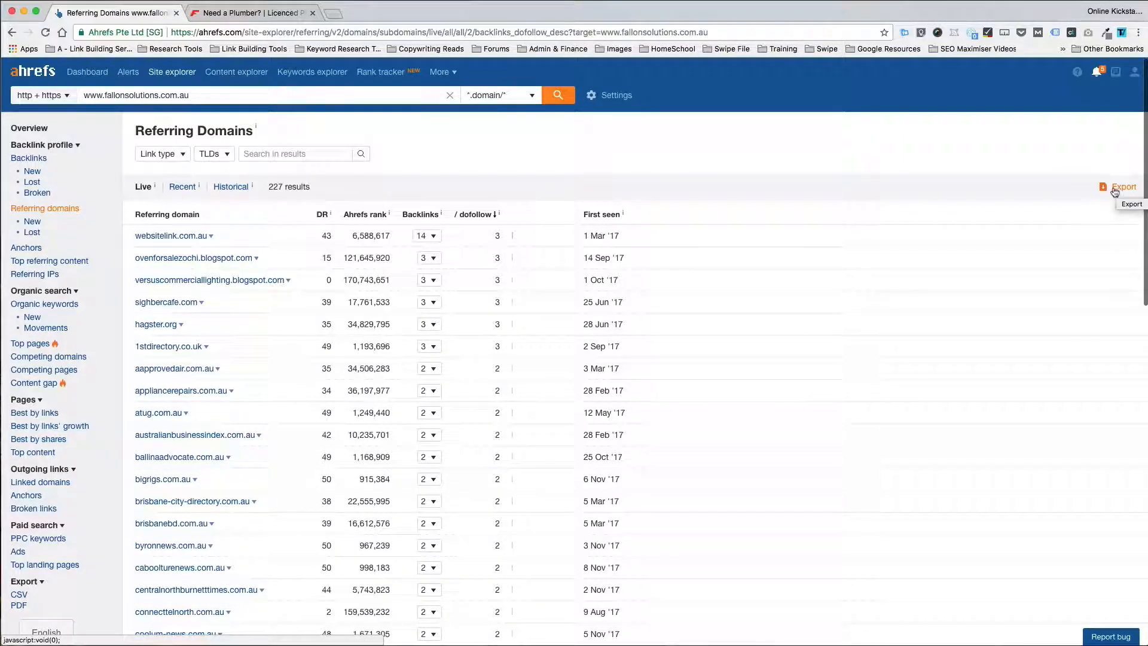
# Step: Export the referring domains list as a Microsoft Excel (UTF-16) CSV
pyautogui.click(1123, 187)
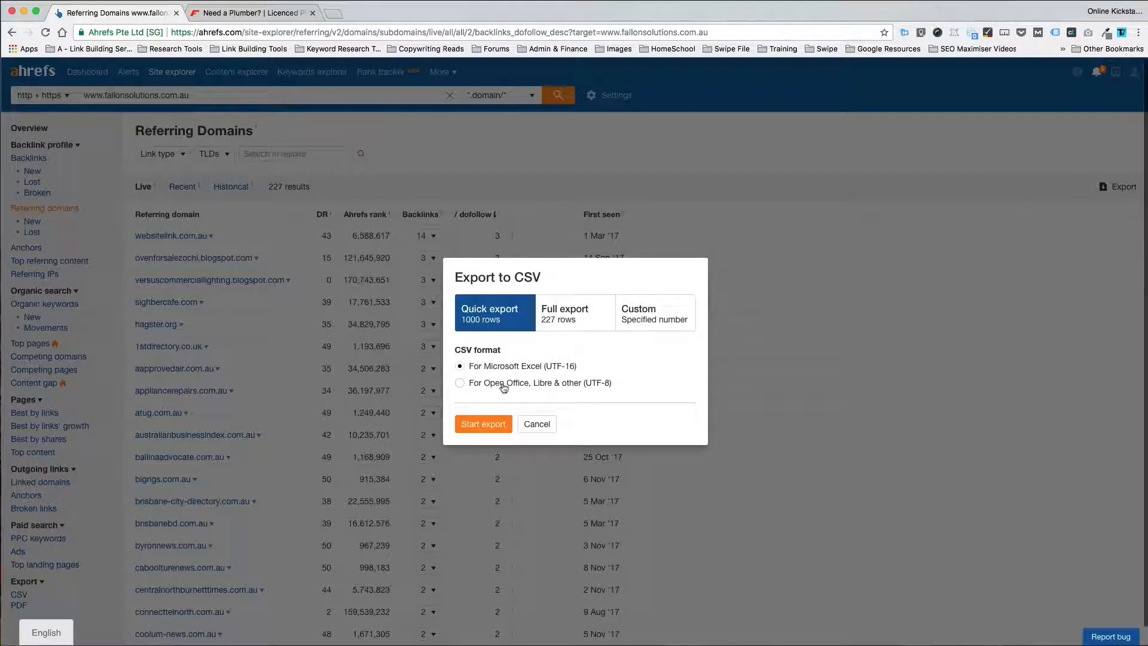
pyautogui.click(482, 424)
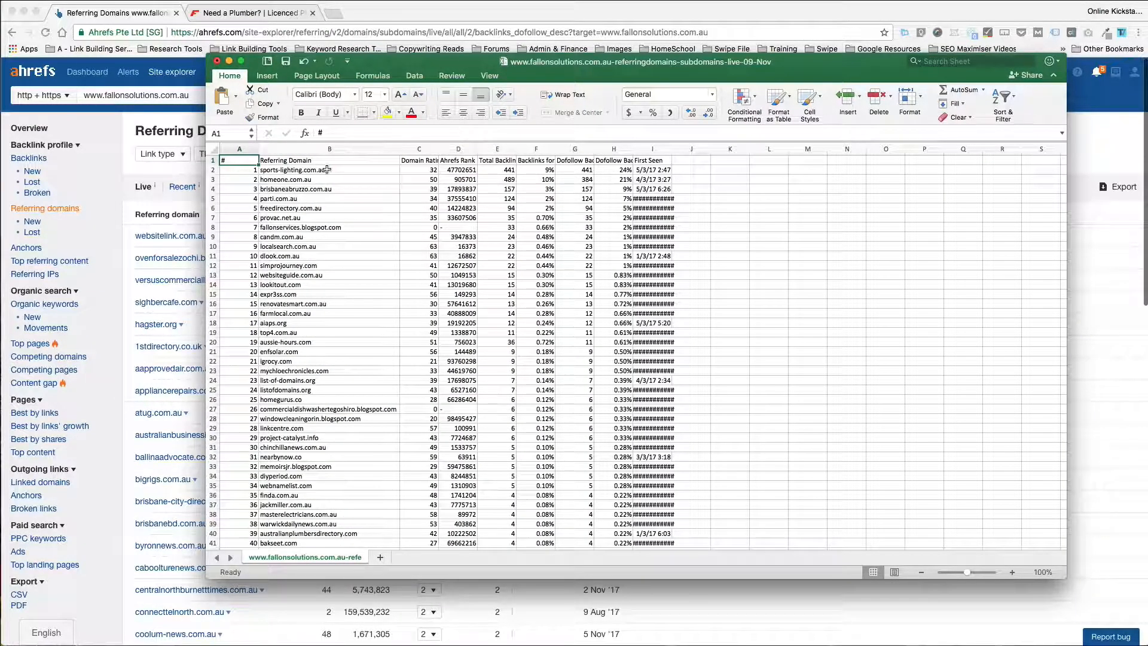
# Step: Glance over the exported referring-domains sheet and close it without saving
pyautogui.click(296, 303)
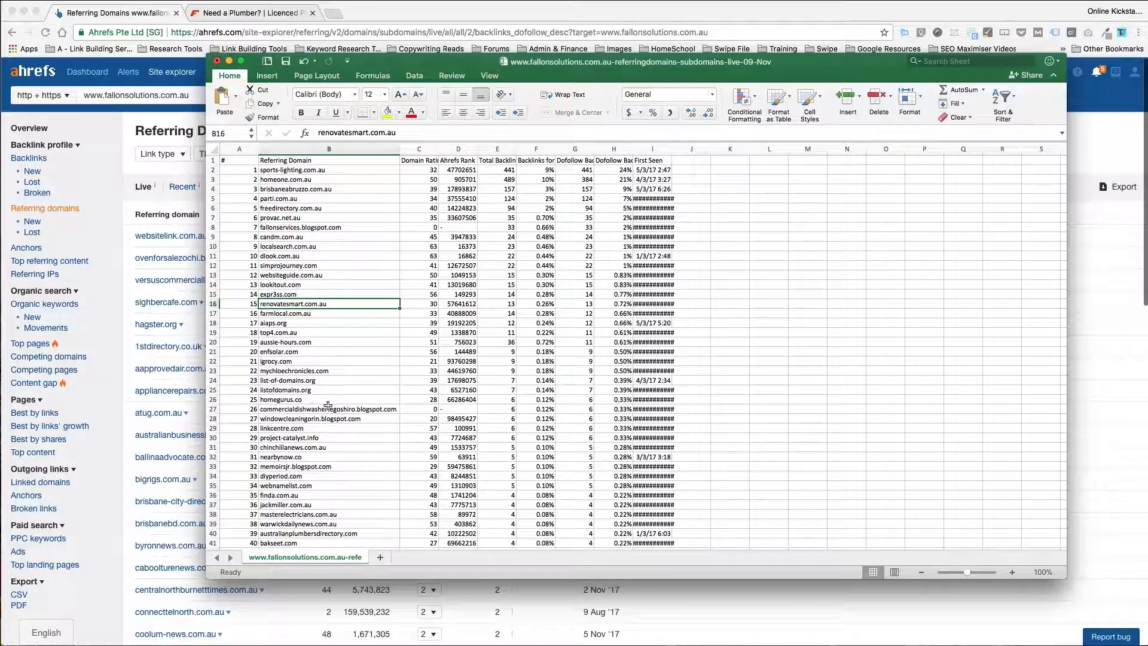
pyautogui.scroll(-3)
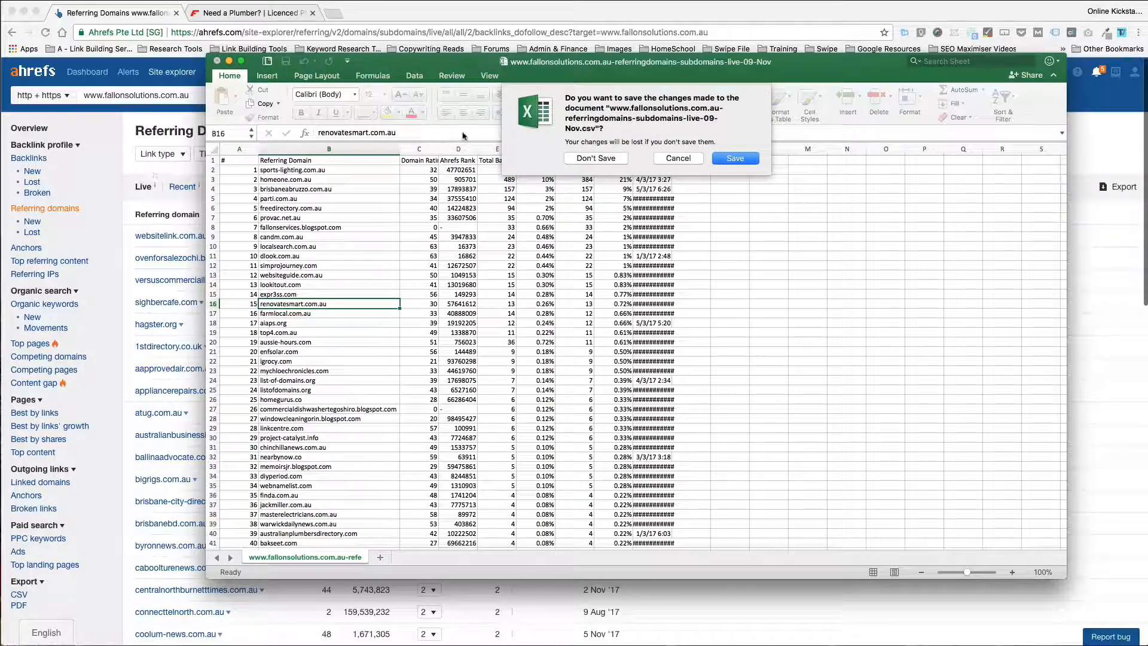
pyautogui.click(595, 158)
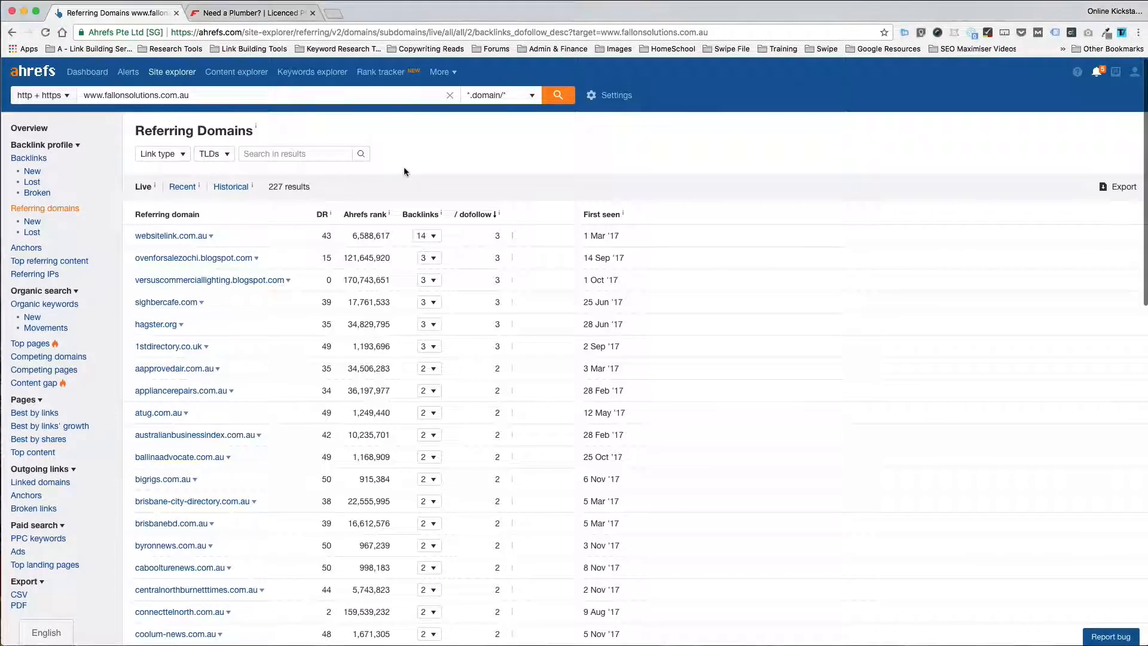
pyautogui.moveTo(29, 158)
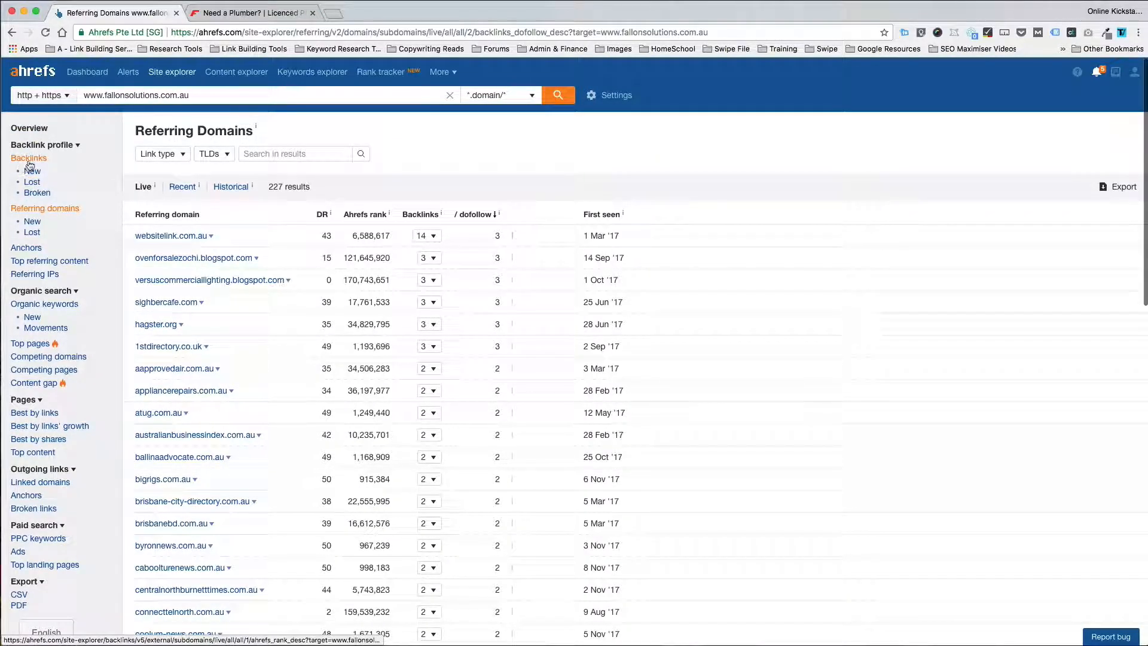
pyautogui.moveTo(83, 232)
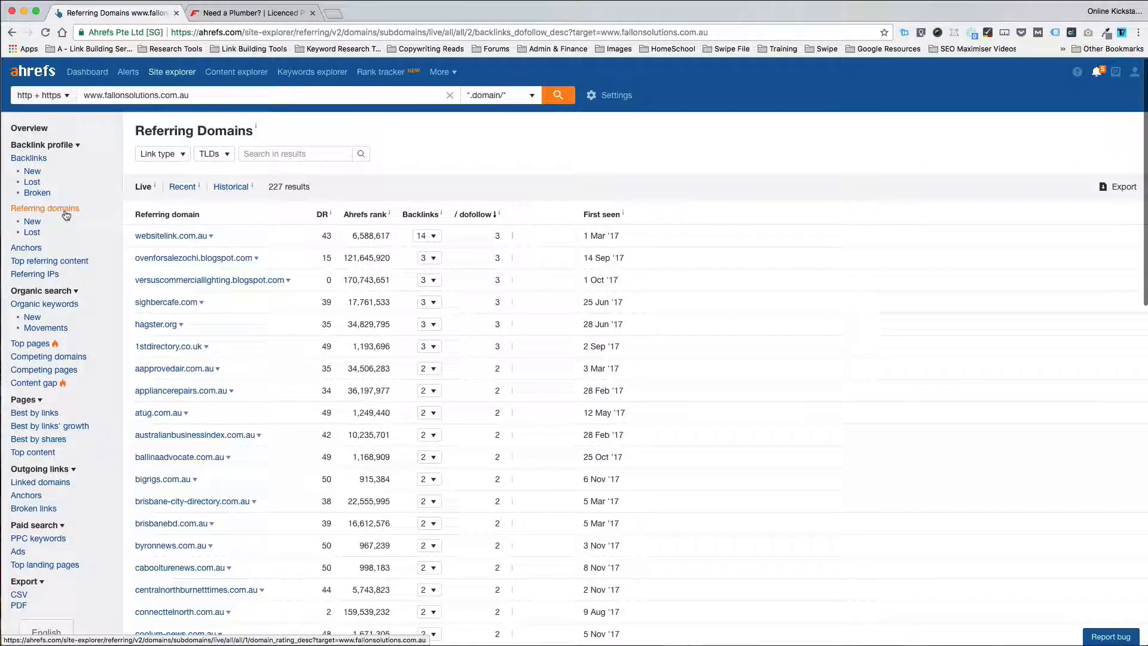
# Step: Show all 4,969 backlinks to fallonsolutions.com.au from the Backlink profile sidebar
pyautogui.click(29, 158)
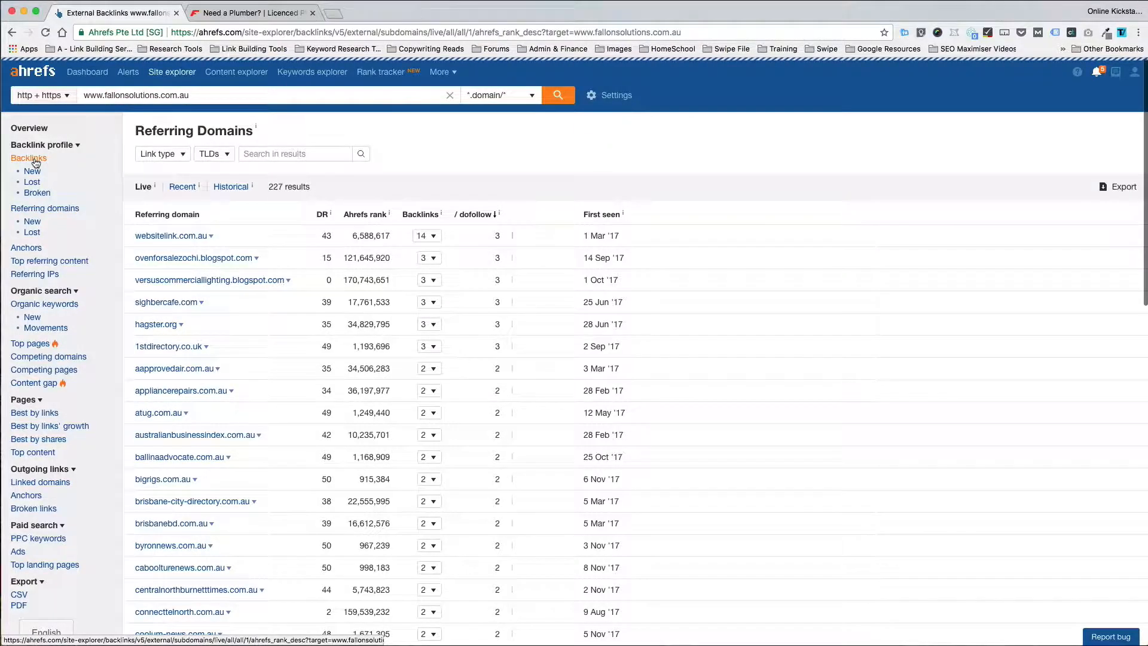
pyautogui.click(28, 159)
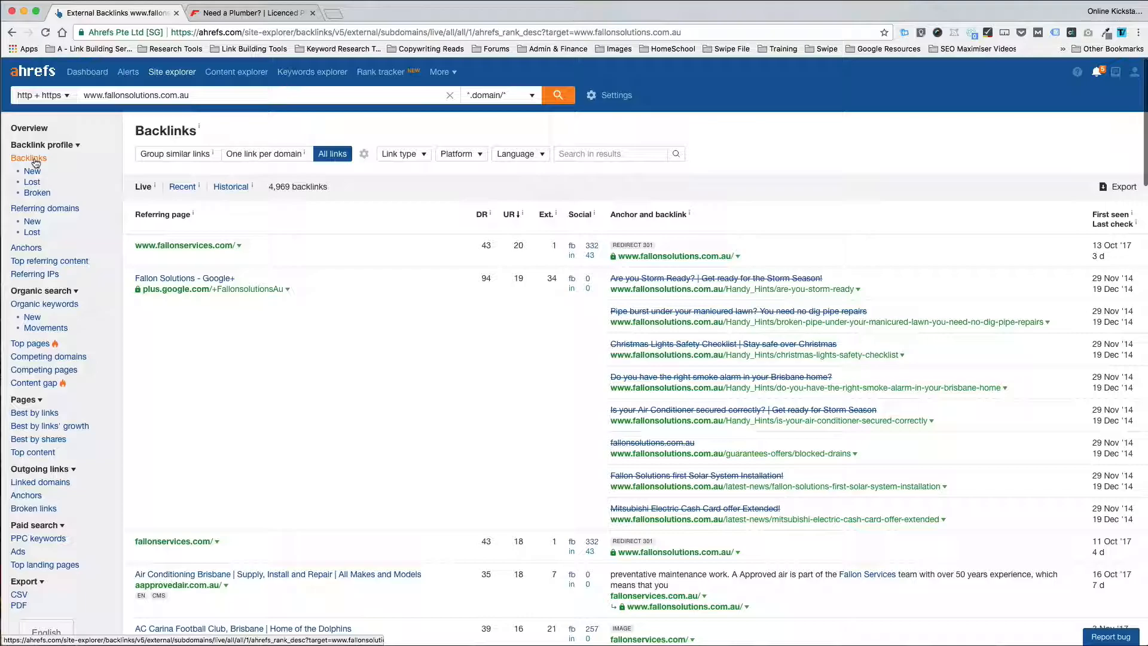
pyautogui.scroll(-3)
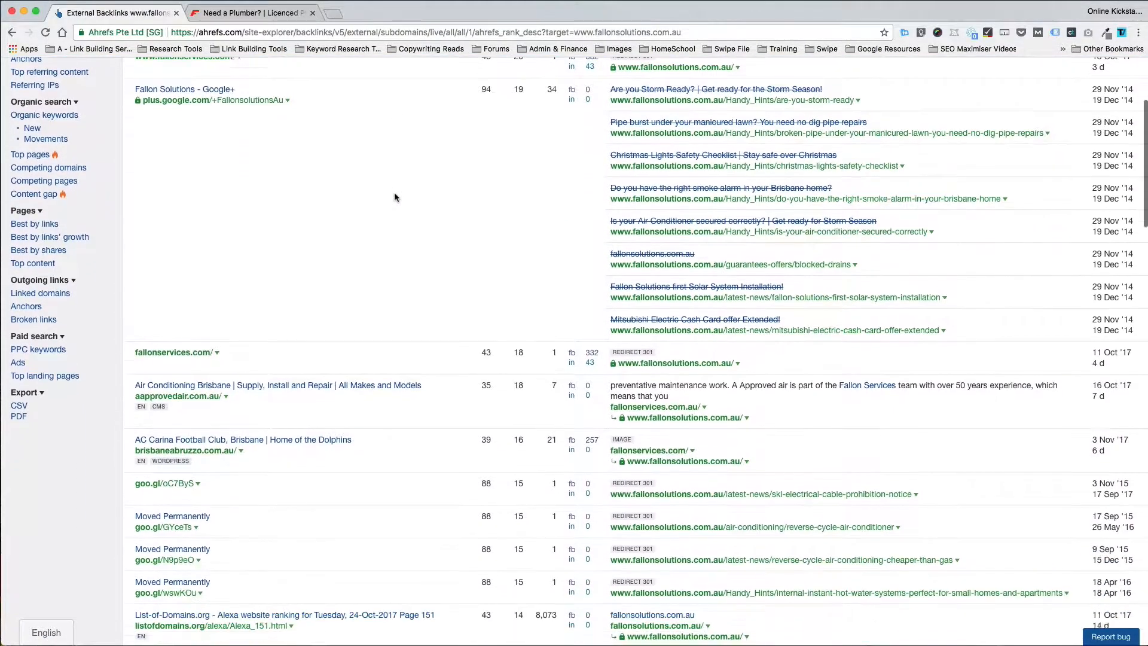
pyautogui.scroll(-3)
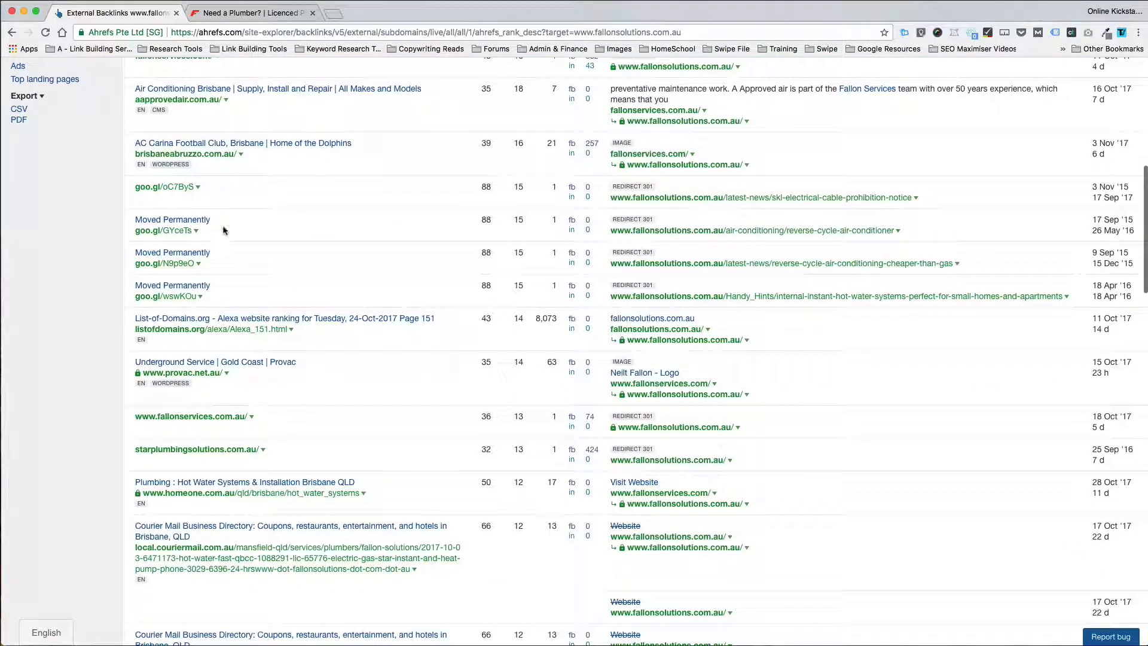
pyautogui.scroll(3)
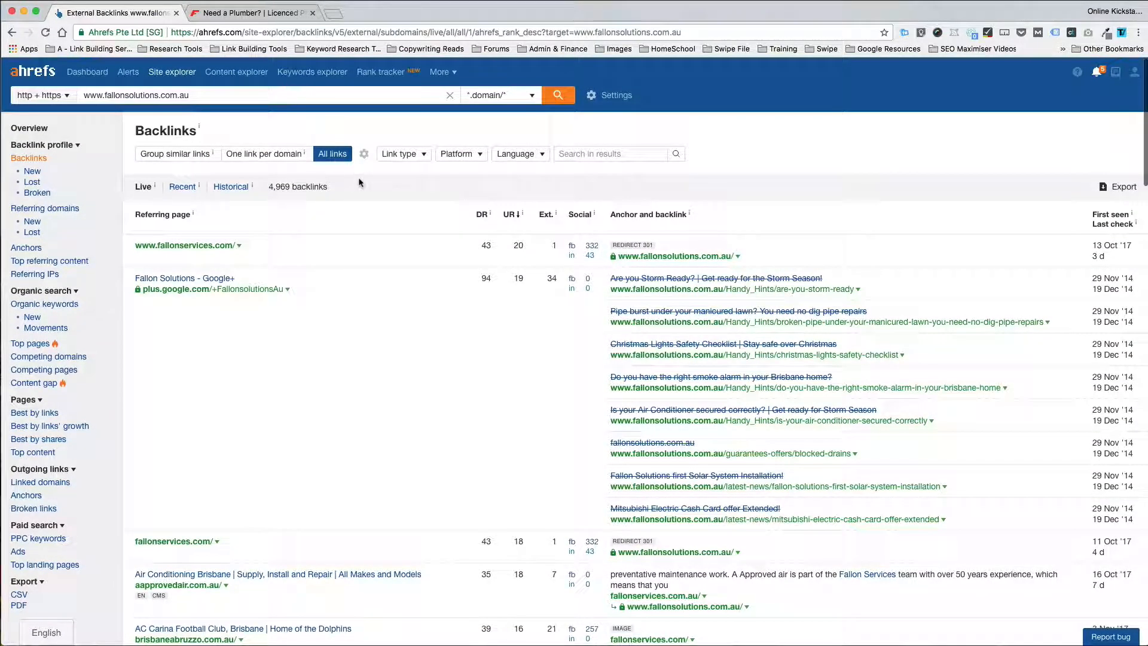
pyautogui.moveTo(259, 154)
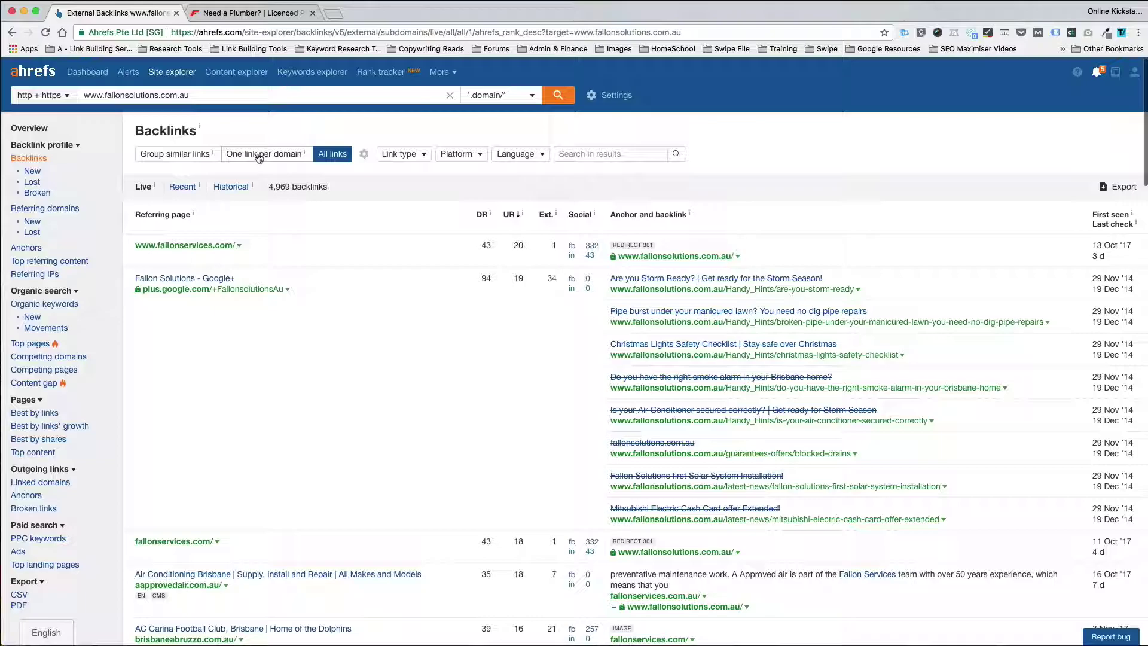
# Step: Filter to one link per domain (227 backlinks) and export that list to CSV
pyautogui.click(264, 154)
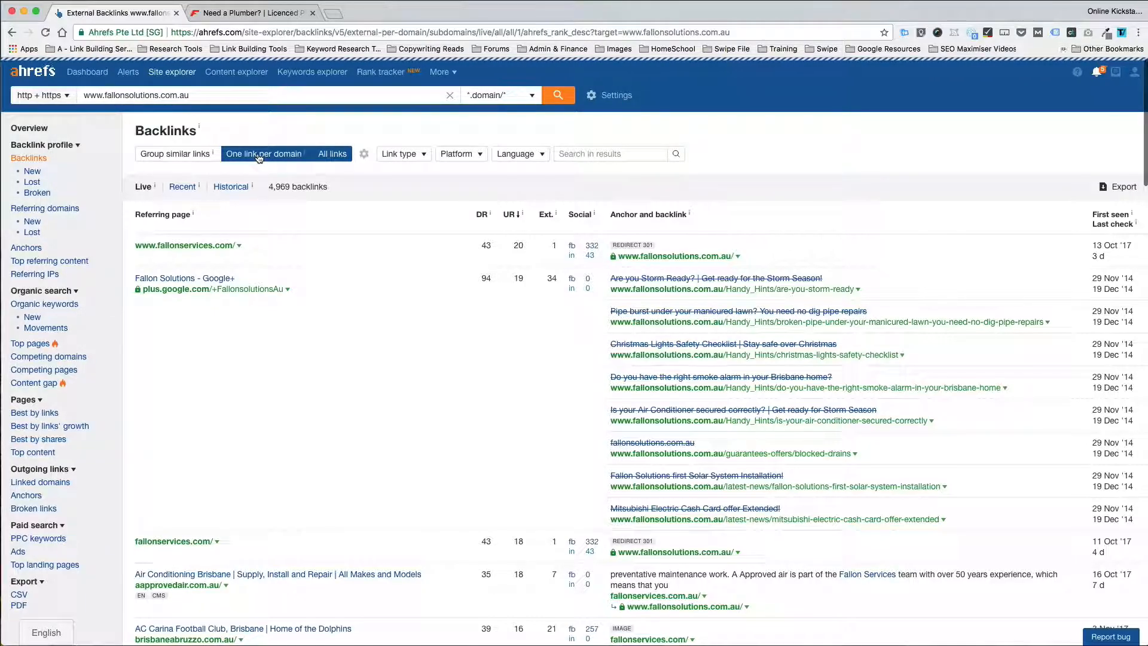
pyautogui.click(264, 155)
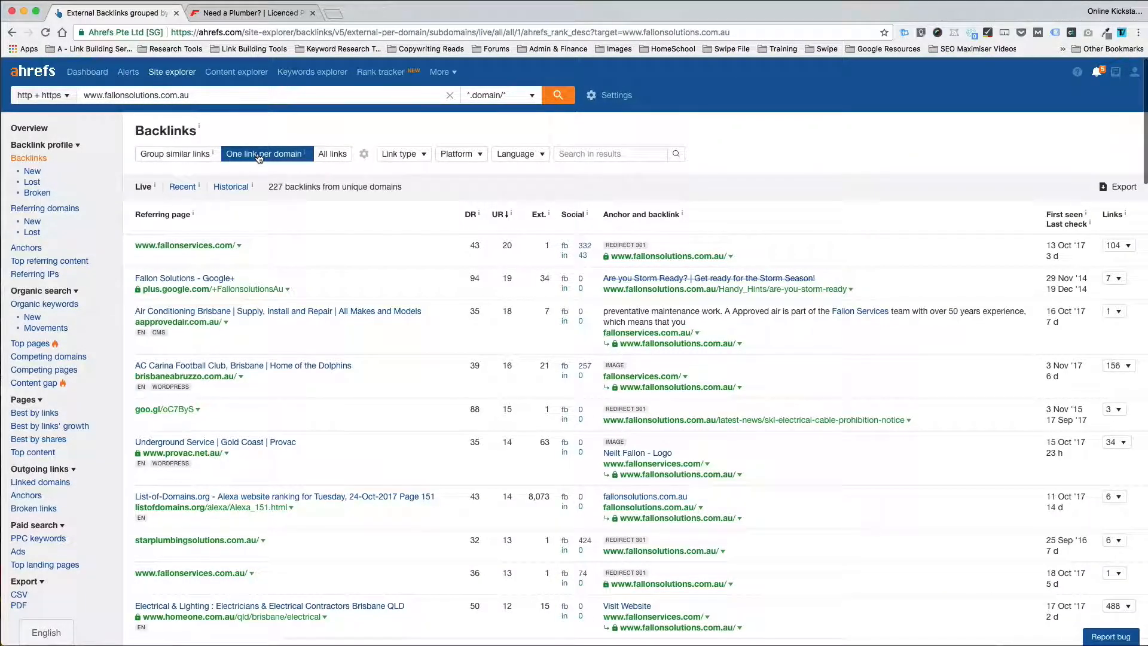
pyautogui.moveTo(269, 159)
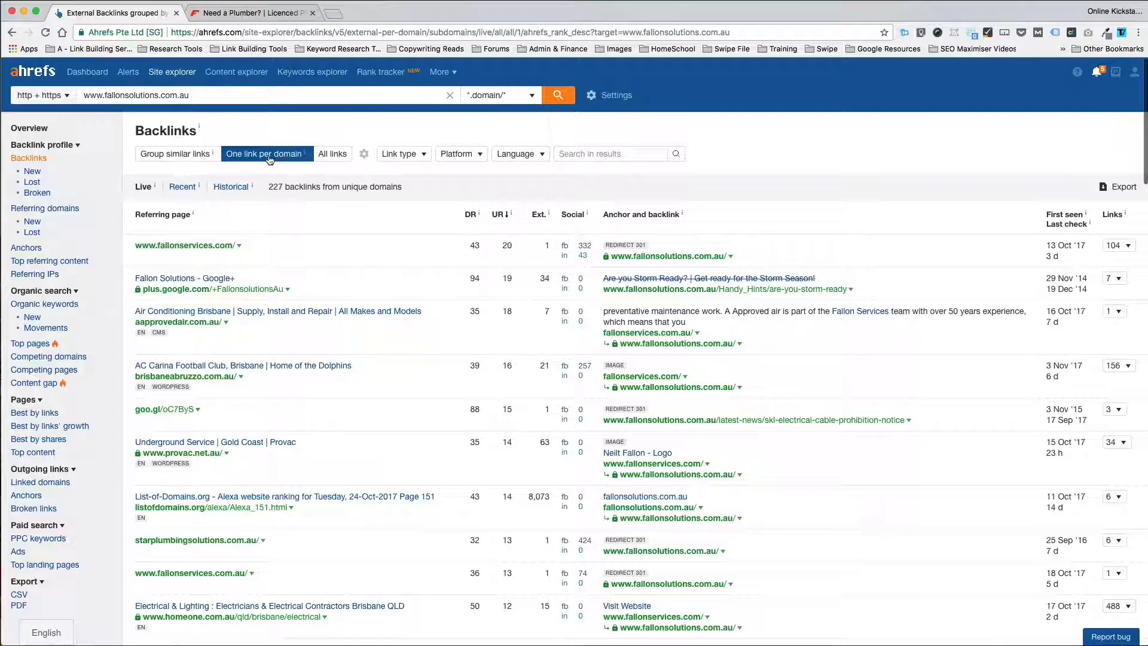
pyautogui.moveTo(260, 162)
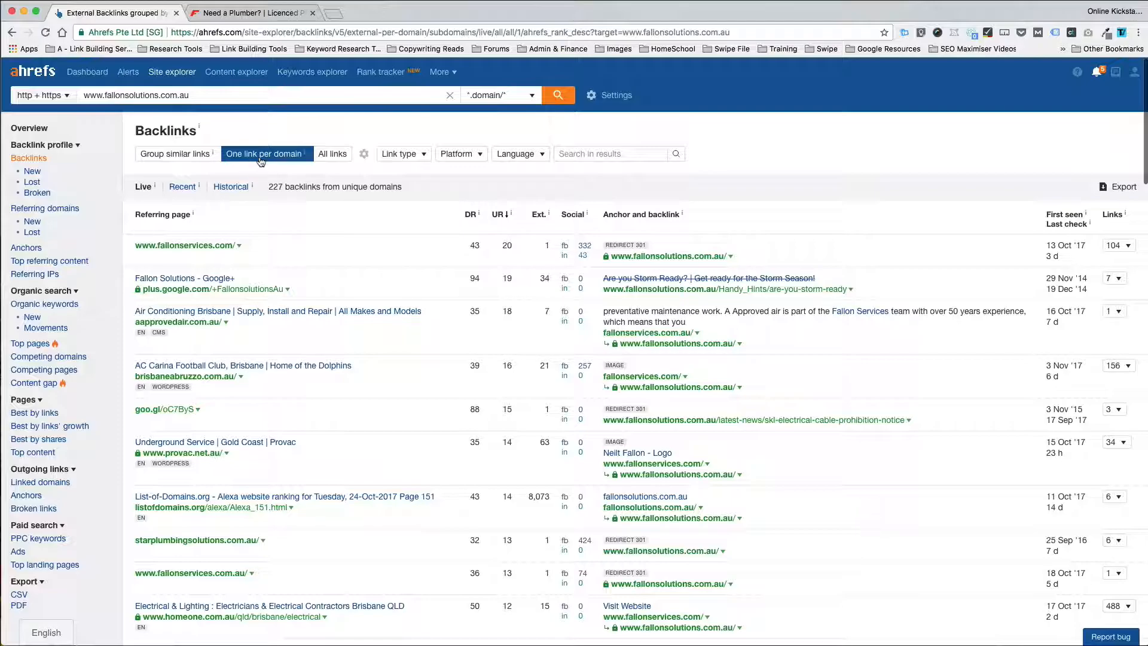
pyautogui.moveTo(247, 159)
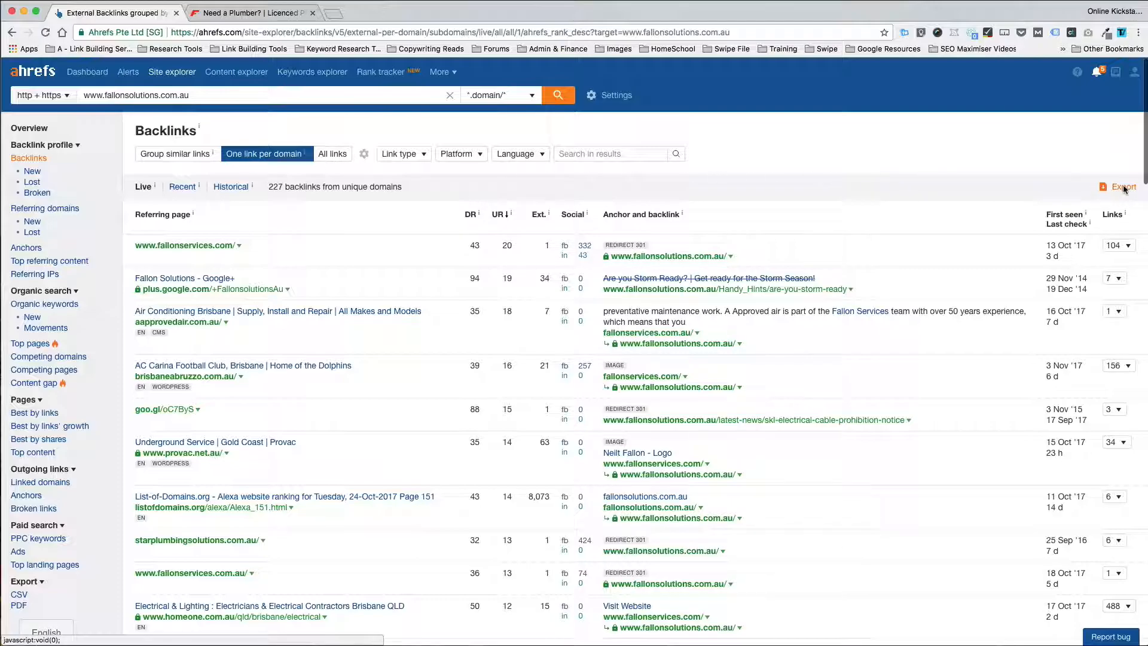
pyautogui.click(1119, 187)
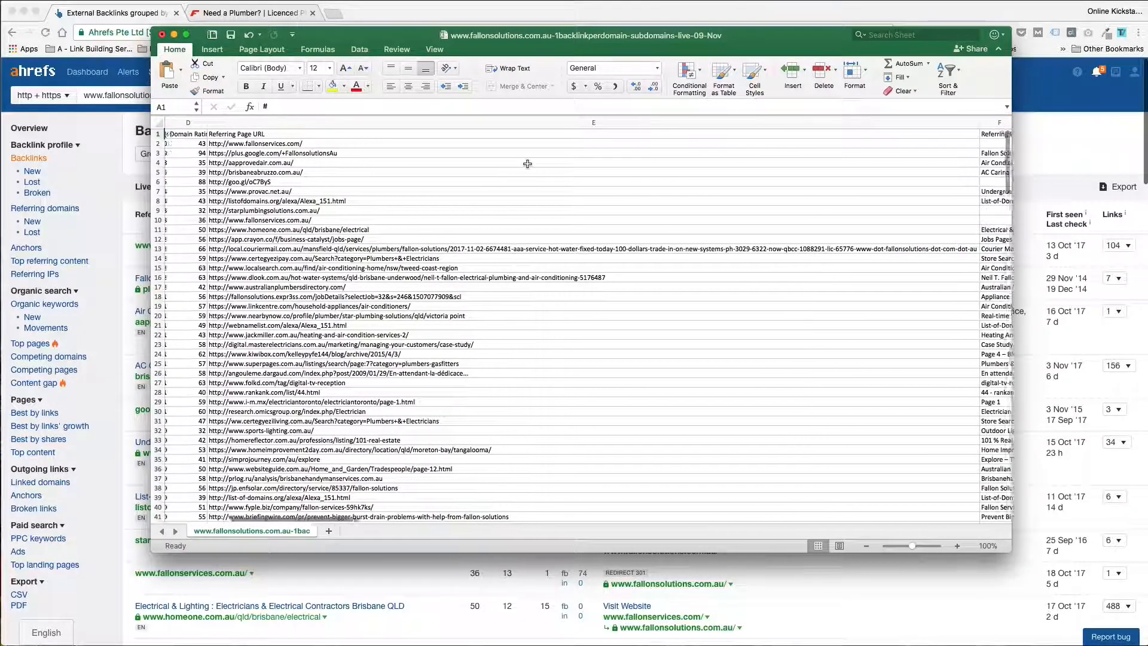
# Step: Inspect referring-page URLs in the exported backlinks sheet, then close it without saving
pyautogui.hscroll(3)
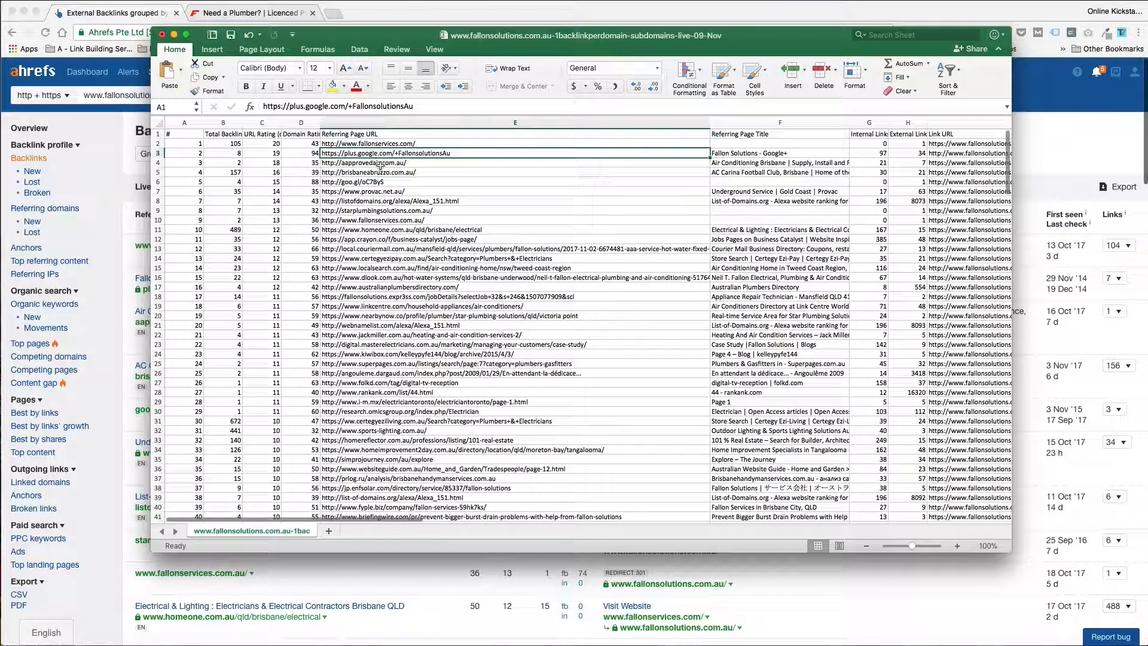
pyautogui.click(383, 191)
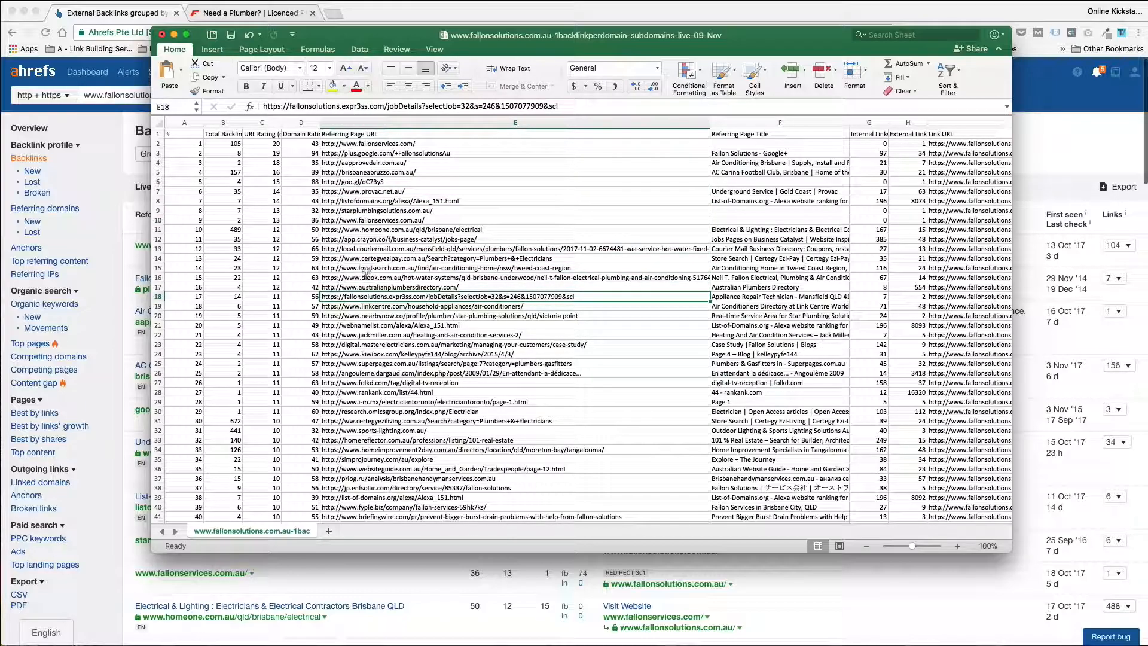
pyautogui.scroll(-3)
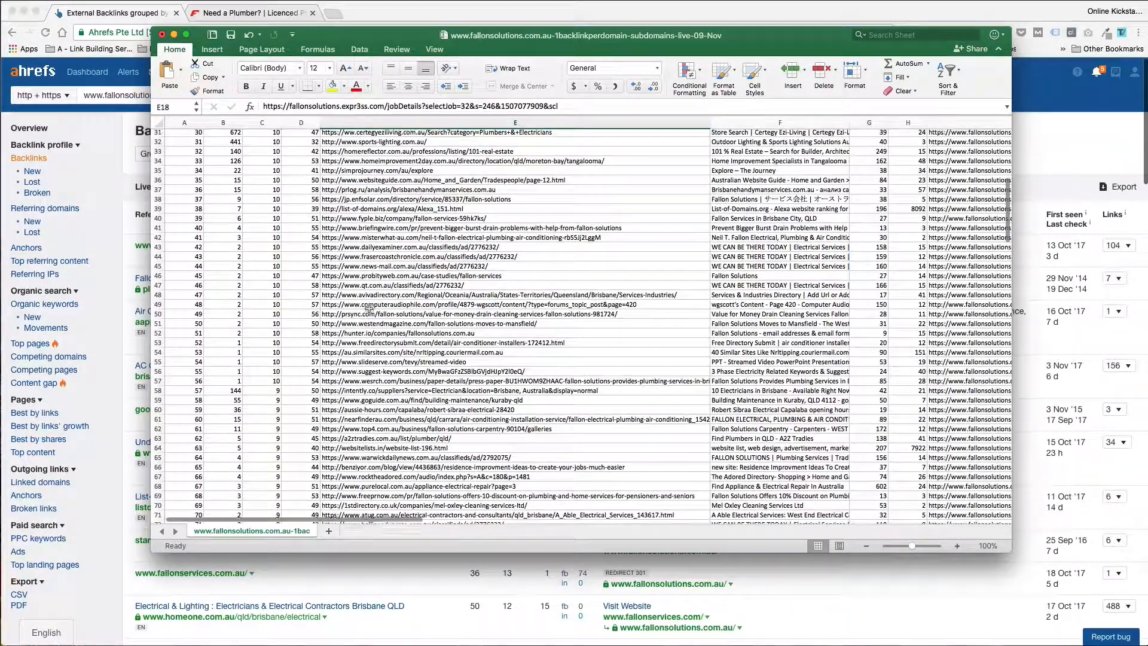
pyautogui.scroll(3)
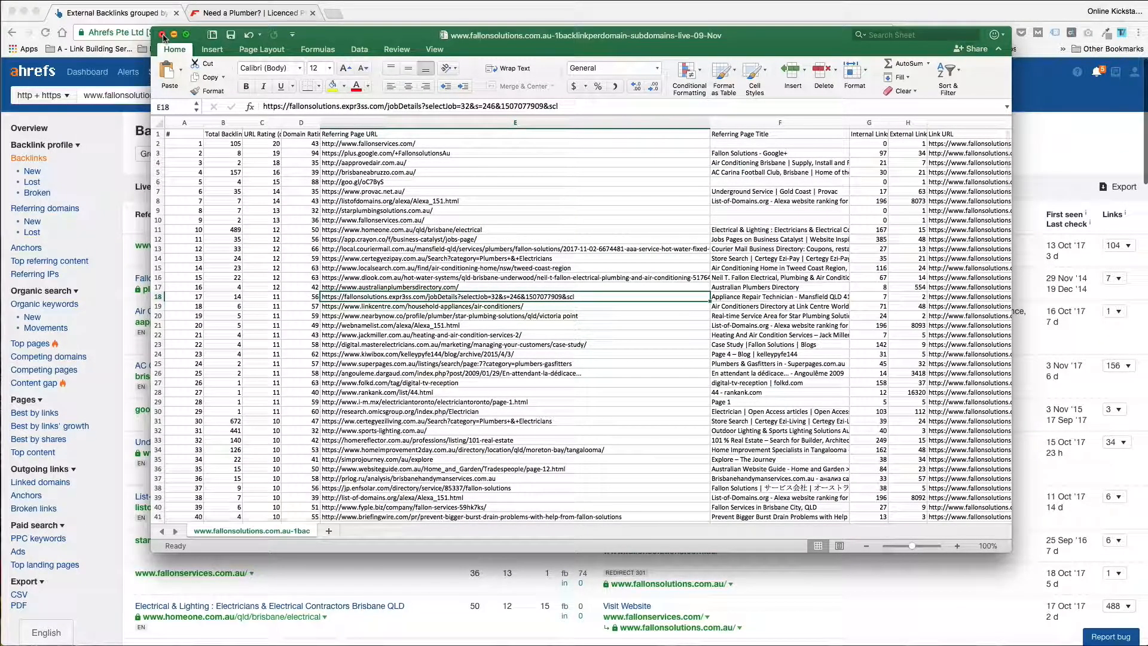
pyautogui.click(165, 35)
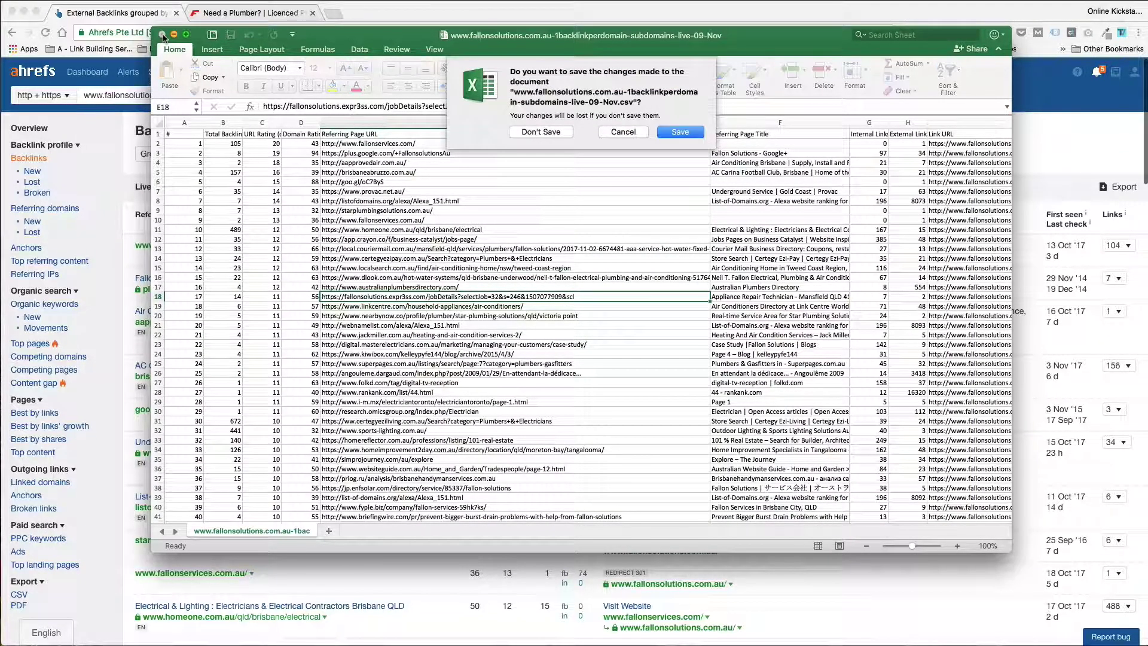
pyautogui.click(541, 132)
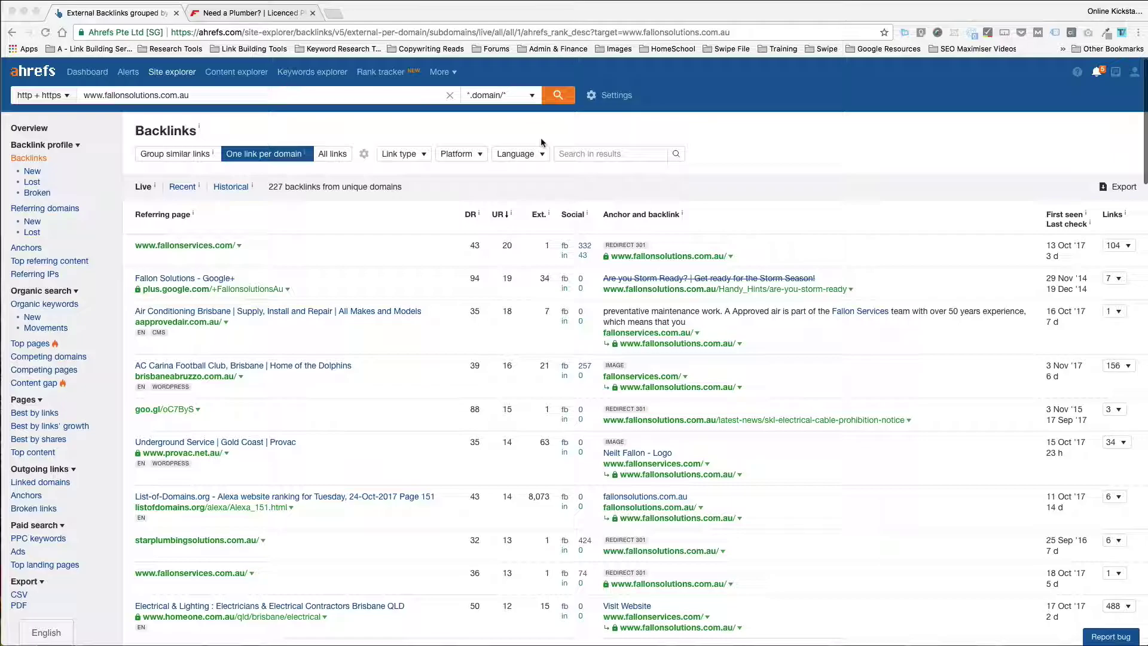
pyautogui.moveTo(919, 148)
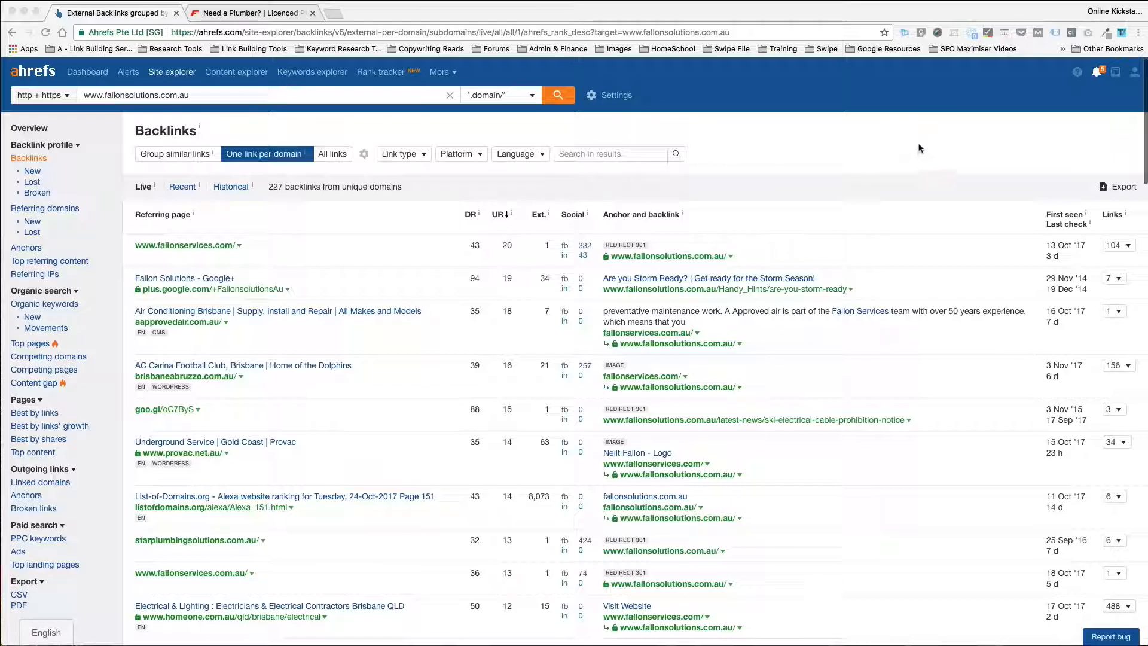
pyautogui.moveTo(220, 125)
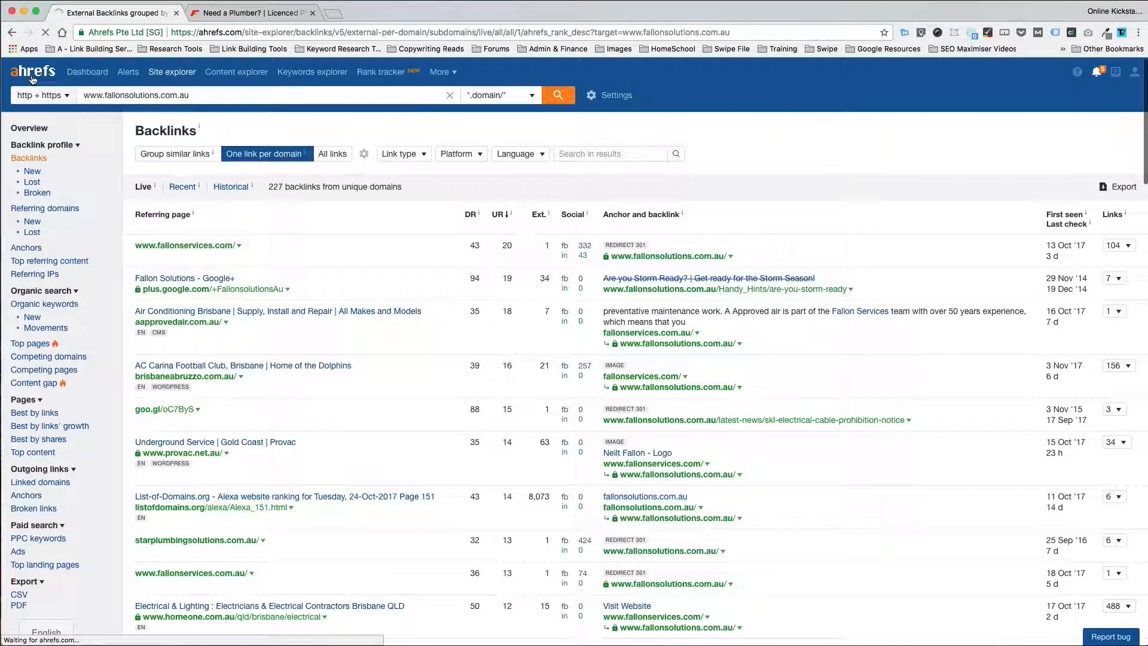
# Step: Return to the Ahrefs dashboard via the top-left logo
pyautogui.click(86, 72)
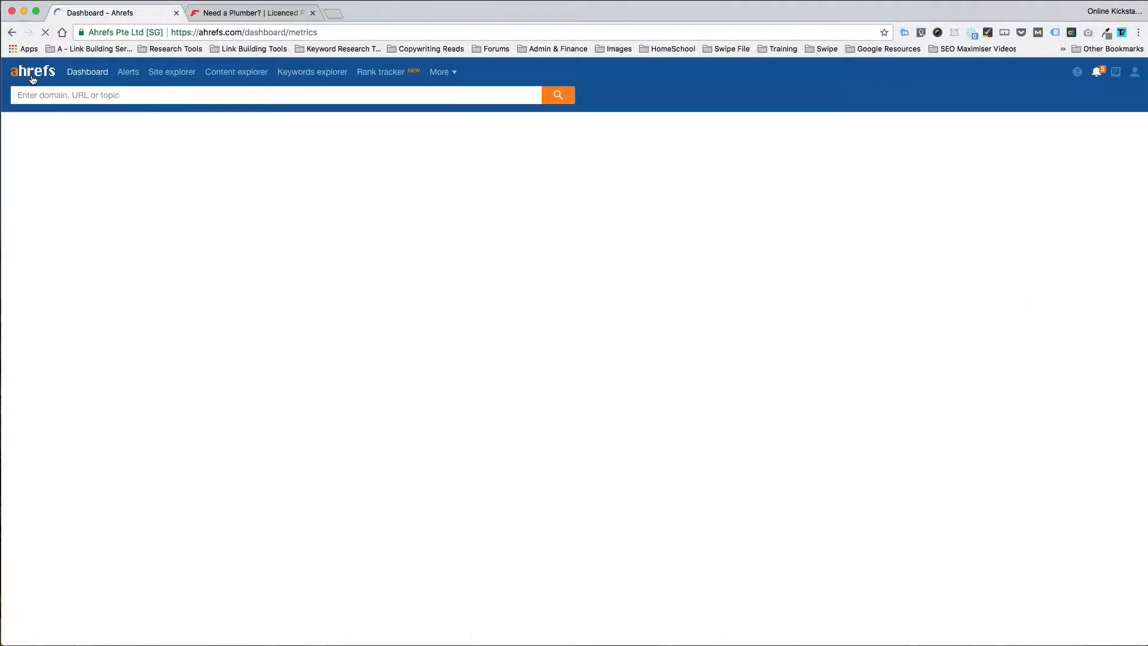